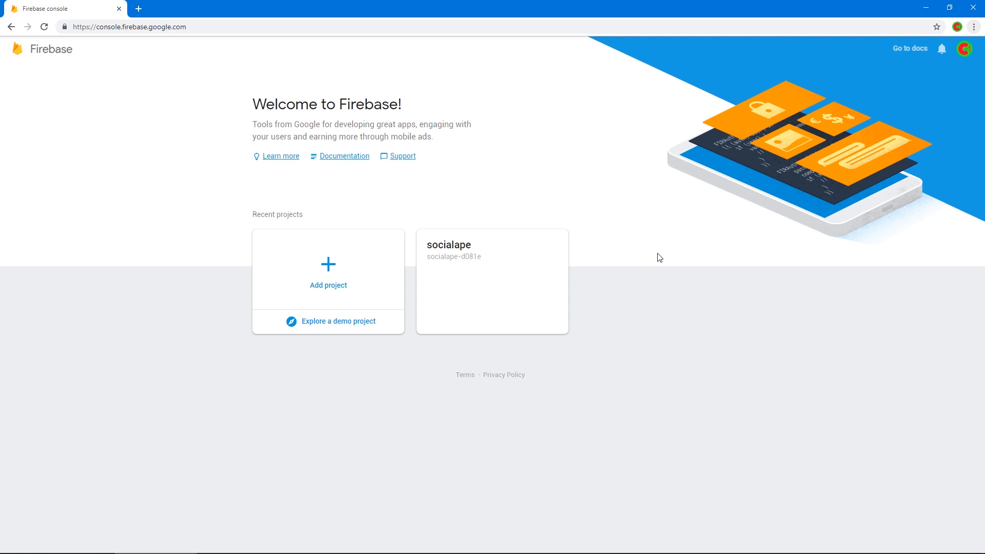
pyautogui.moveTo(270, 545)
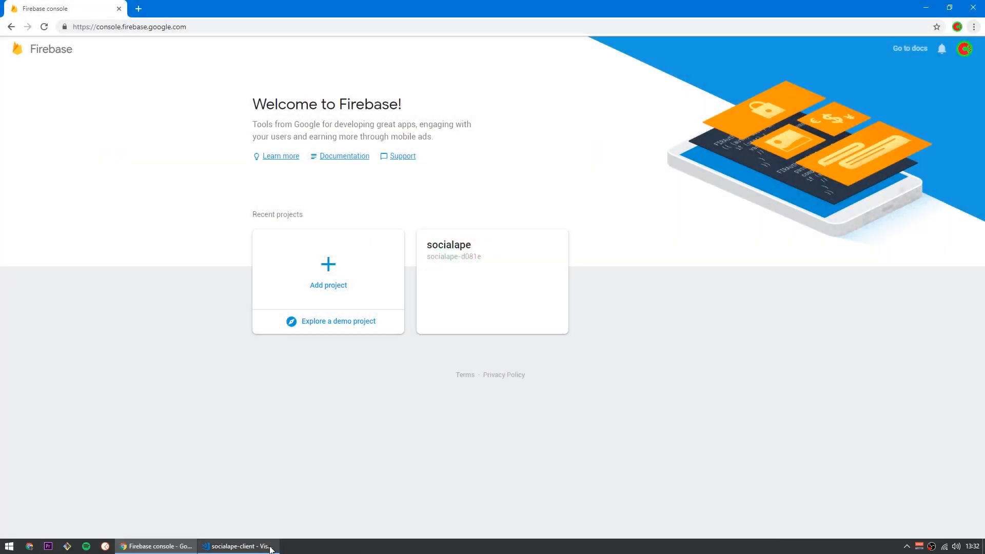
# Run npm run build for socialape-client and inspect the generated build/static folder
pyautogui.click(237, 545)
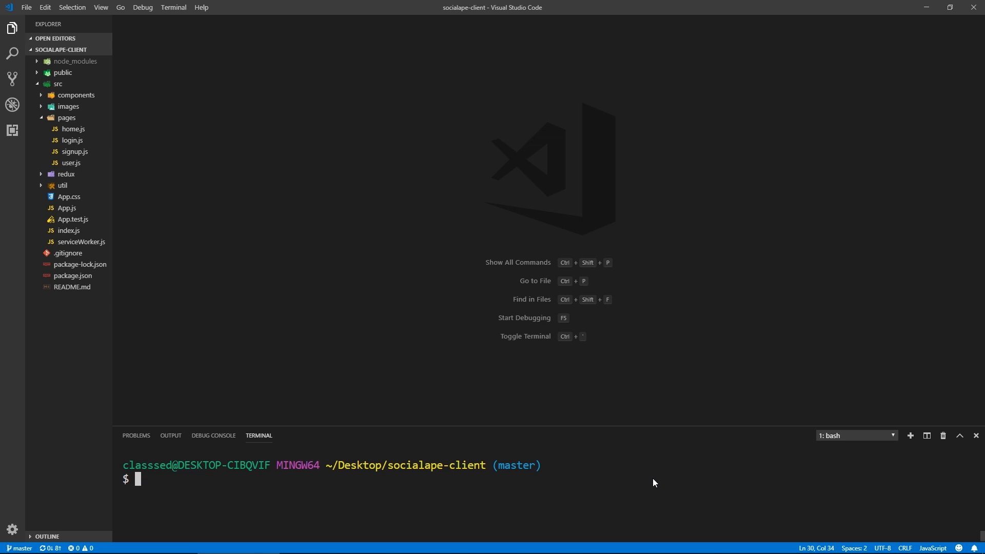
pyautogui.write('npm run build')
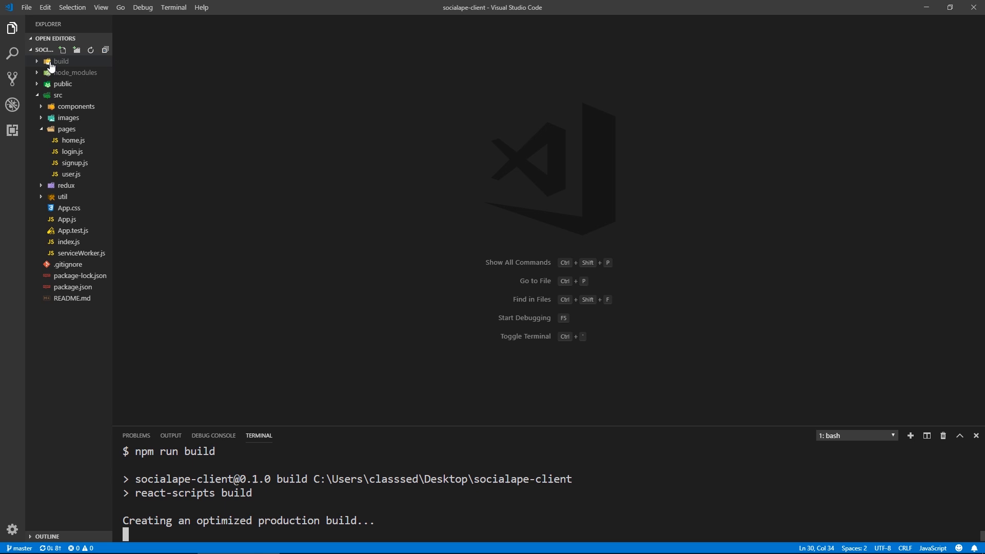
pyautogui.click(60, 61)
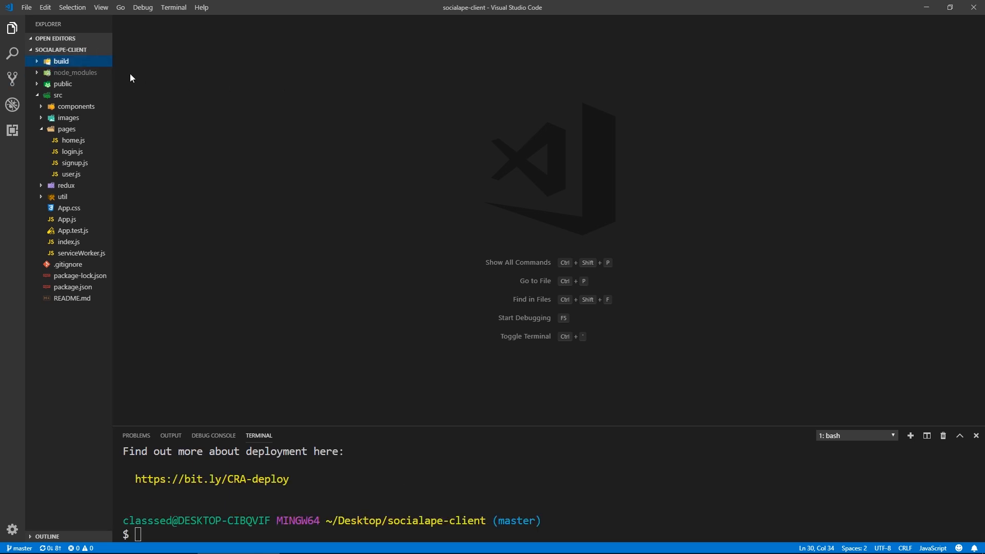
pyautogui.click(61, 61)
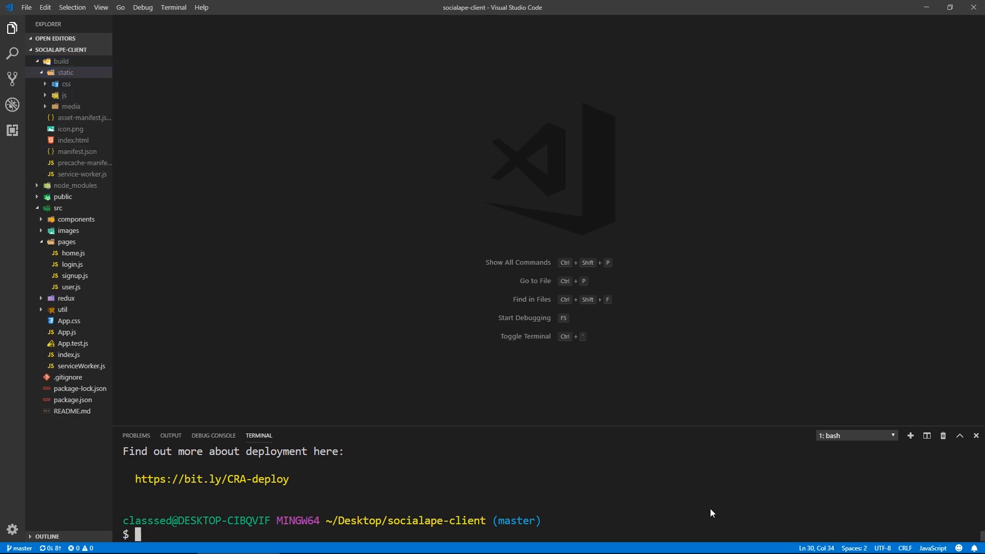
# Start live-server from inside the build folder to serve the client locally
pyautogui.write('cd build')
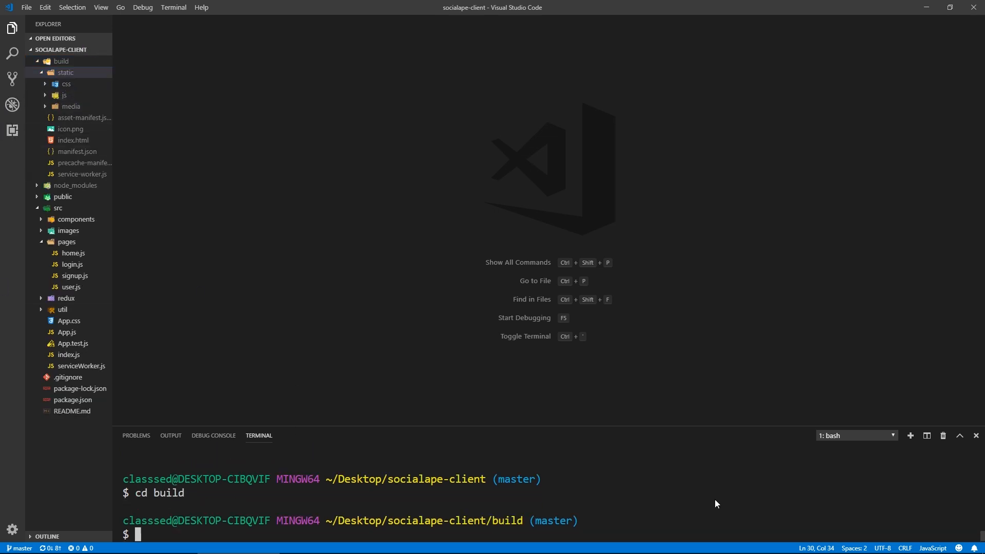
pyautogui.write('live')
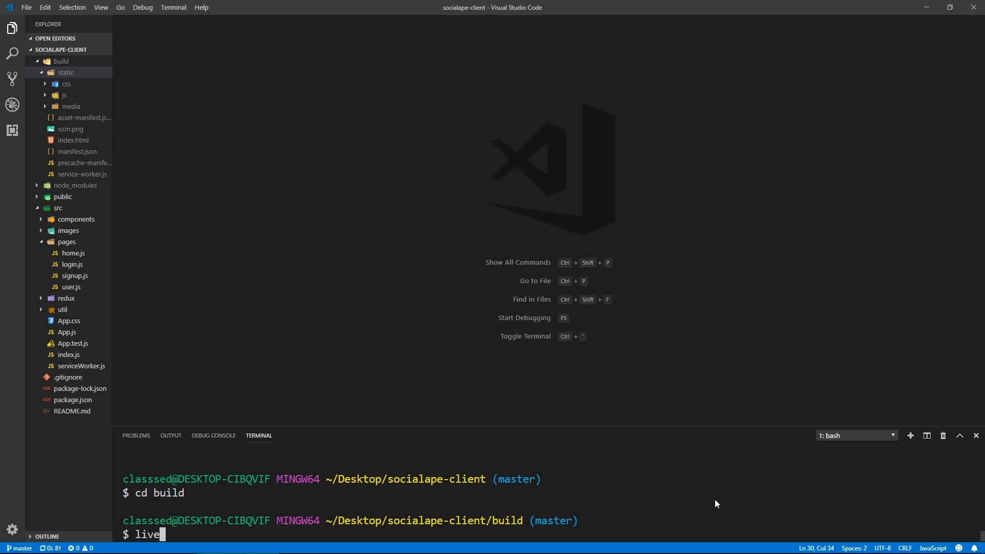
pyautogui.write('-server')
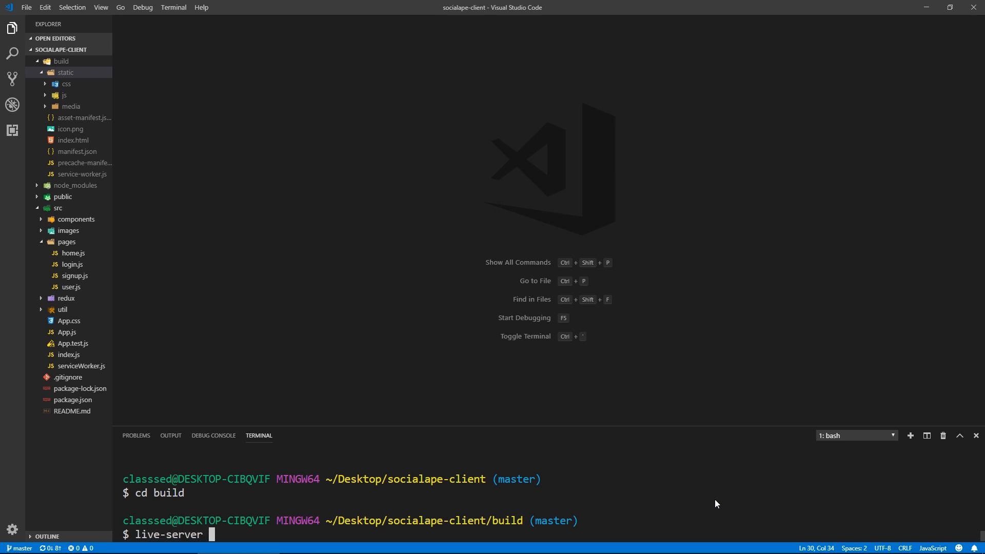
pyautogui.press('Return')
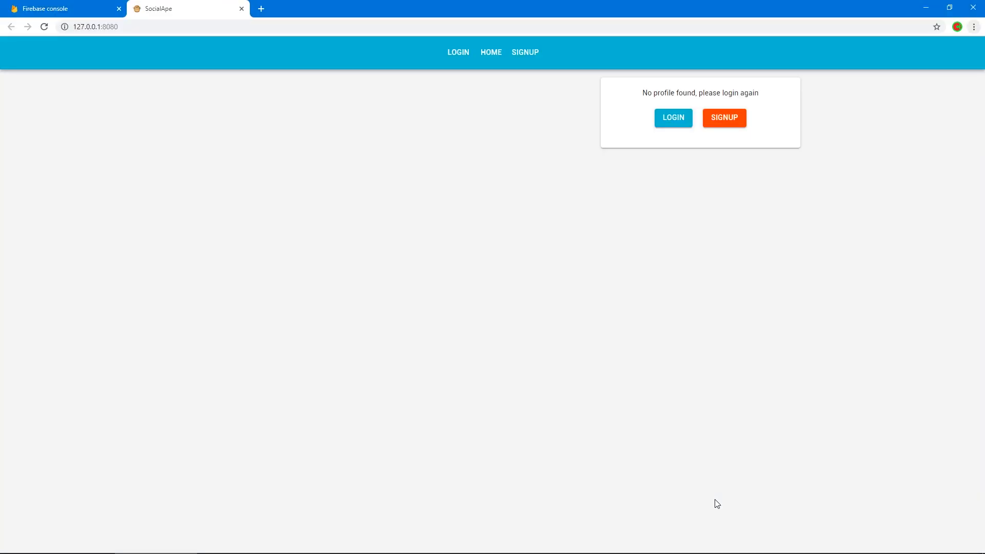
pyautogui.moveTo(430, 208)
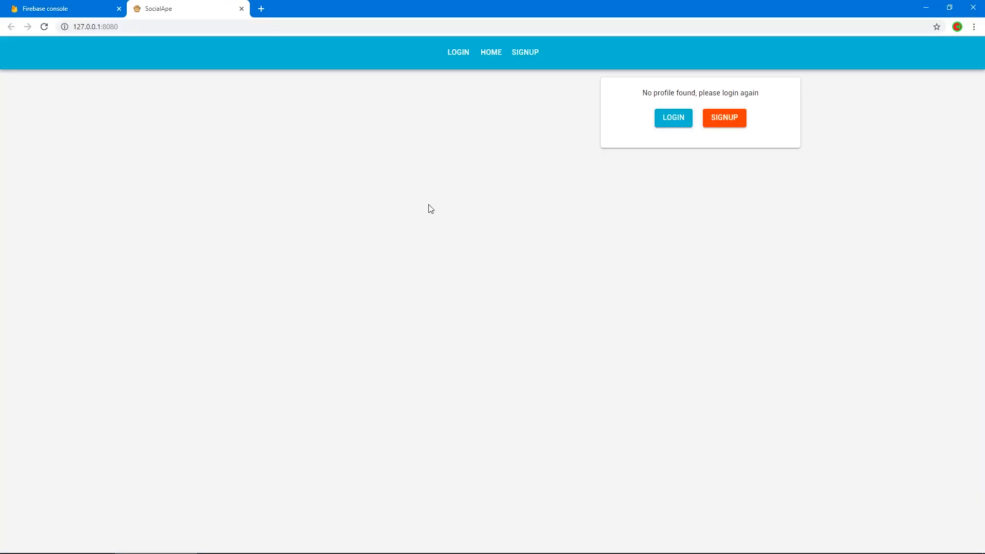
pyautogui.press('F12')
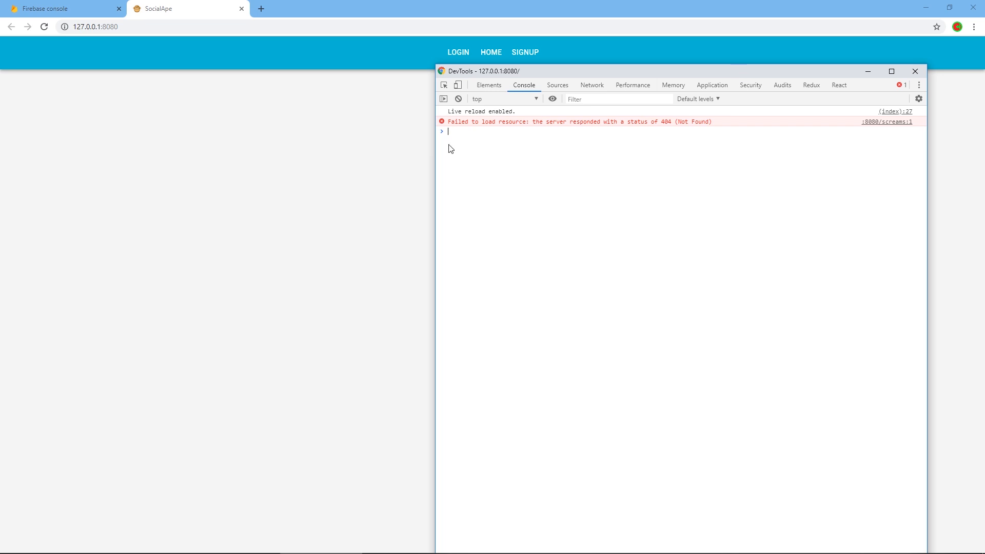
pyautogui.moveTo(690, 127)
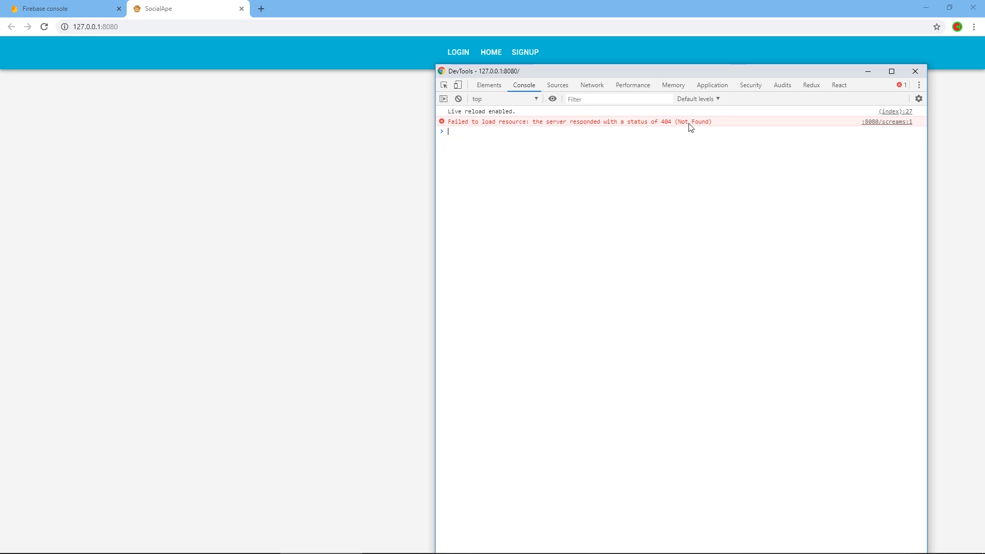
pyautogui.moveTo(558, 111)
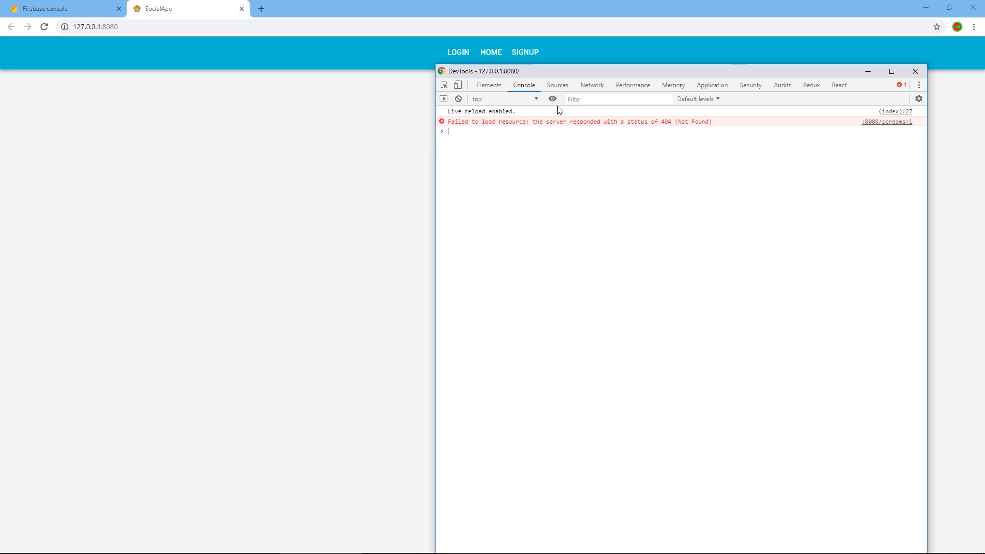
pyautogui.moveTo(859, 132)
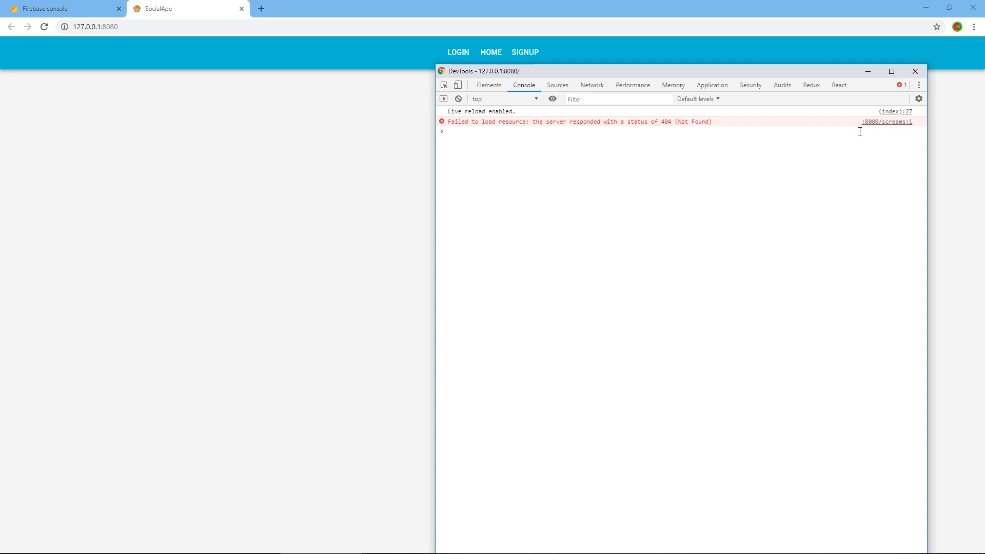
pyautogui.moveTo(860, 123)
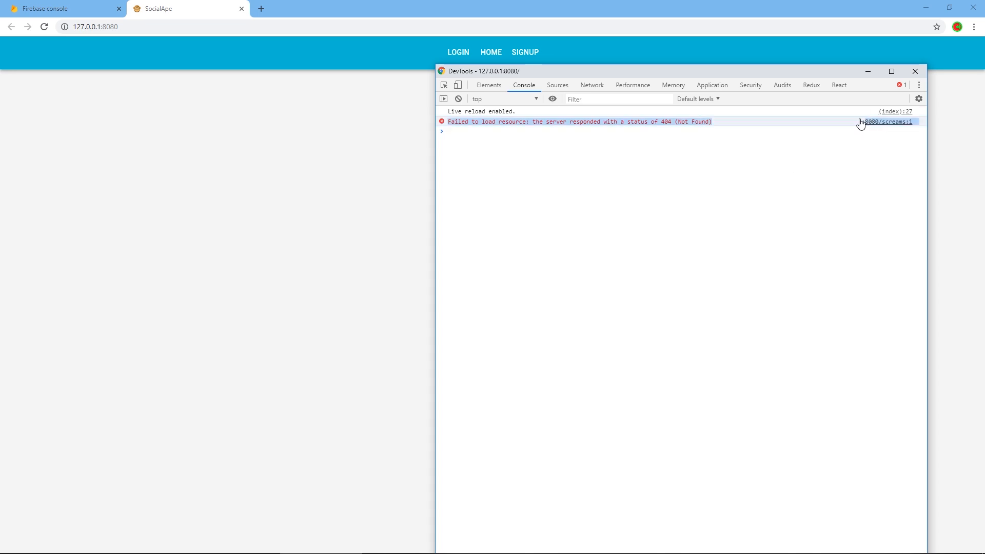
pyautogui.moveTo(709, 199)
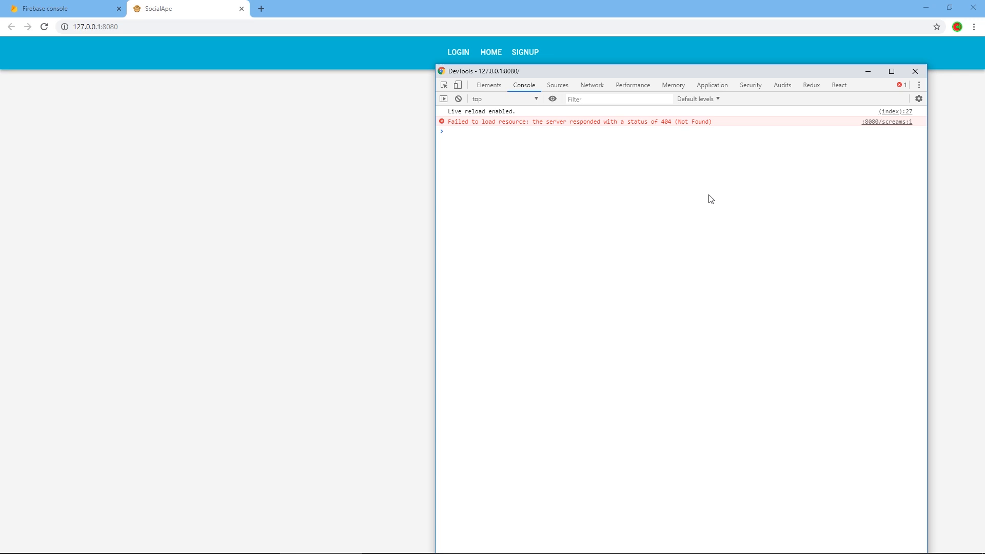
pyautogui.moveTo(473, 240)
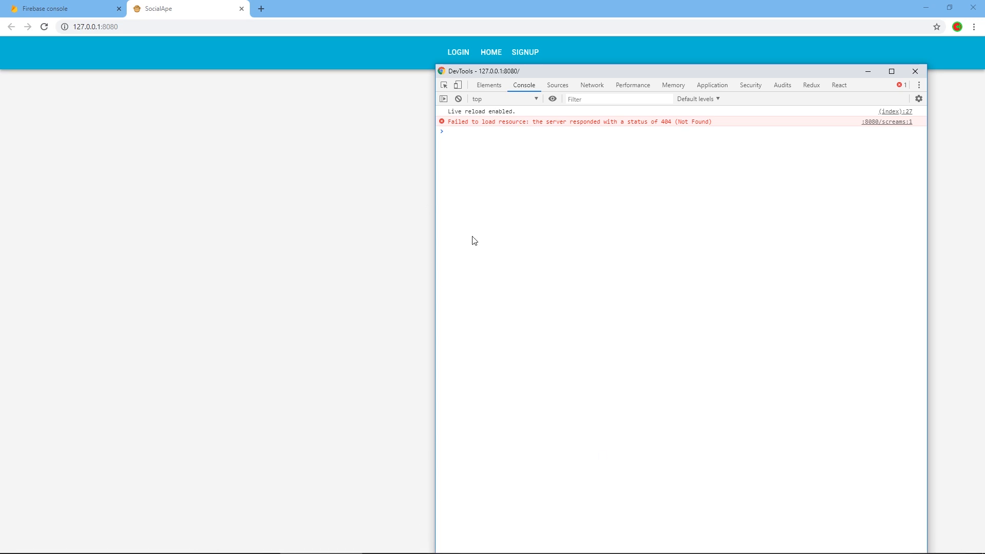
pyautogui.moveTo(885, 122)
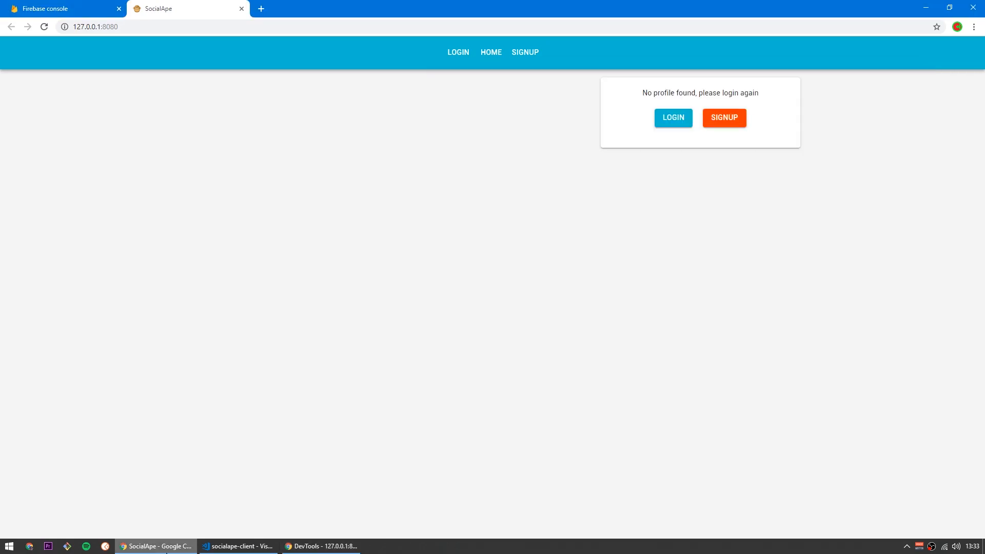
# Check the proxy setting in package.json and open App.js below the theme setup
pyautogui.click(237, 545)
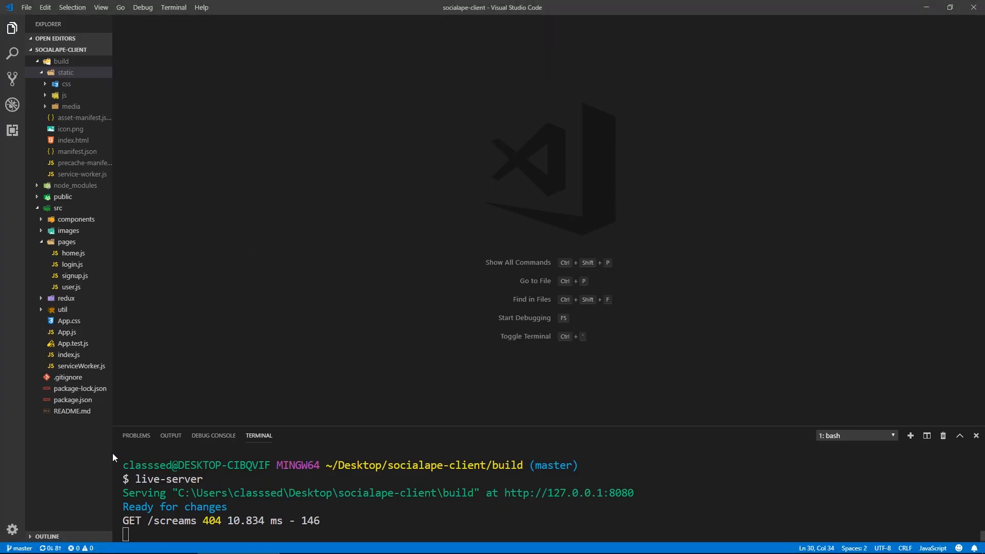
pyautogui.click(72, 399)
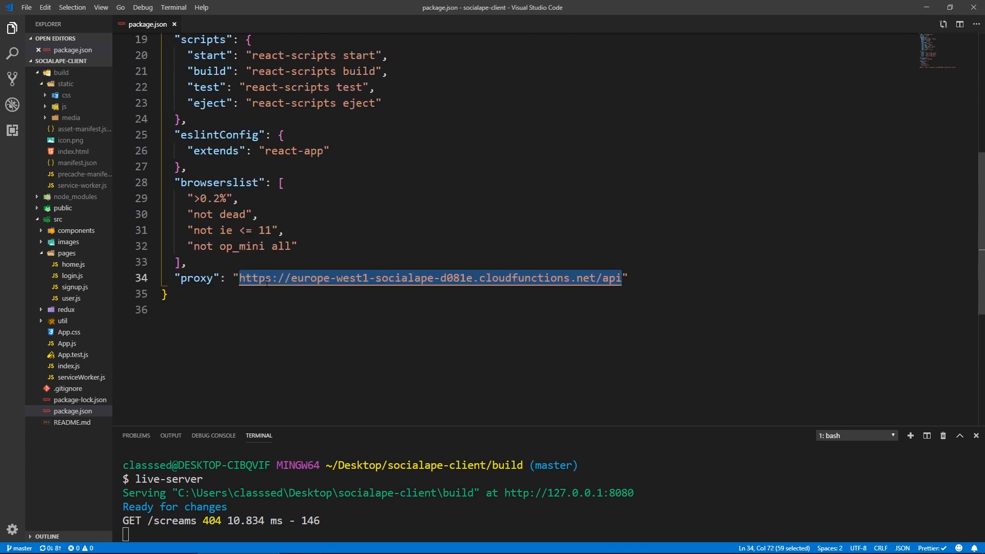
pyautogui.moveTo(8, 200)
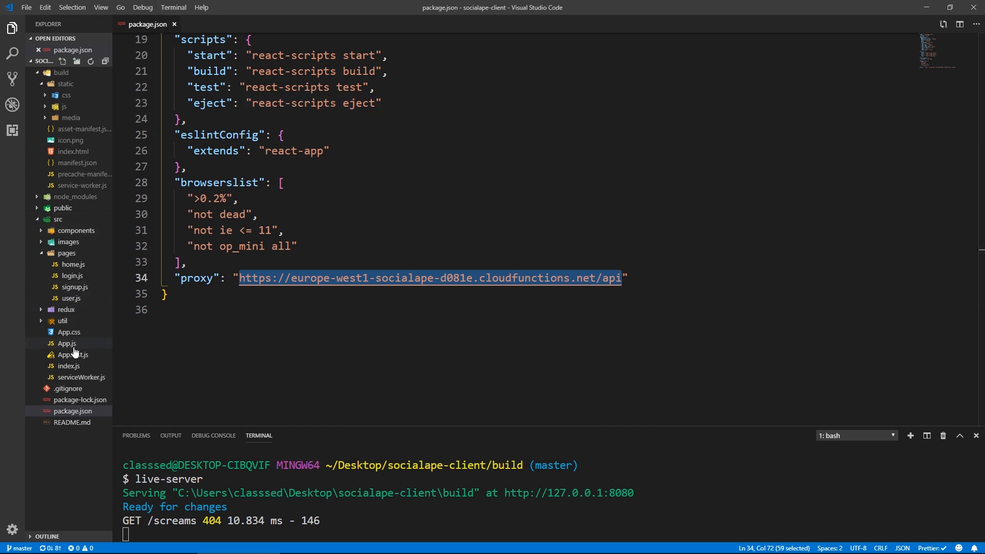
pyautogui.click(67, 343)
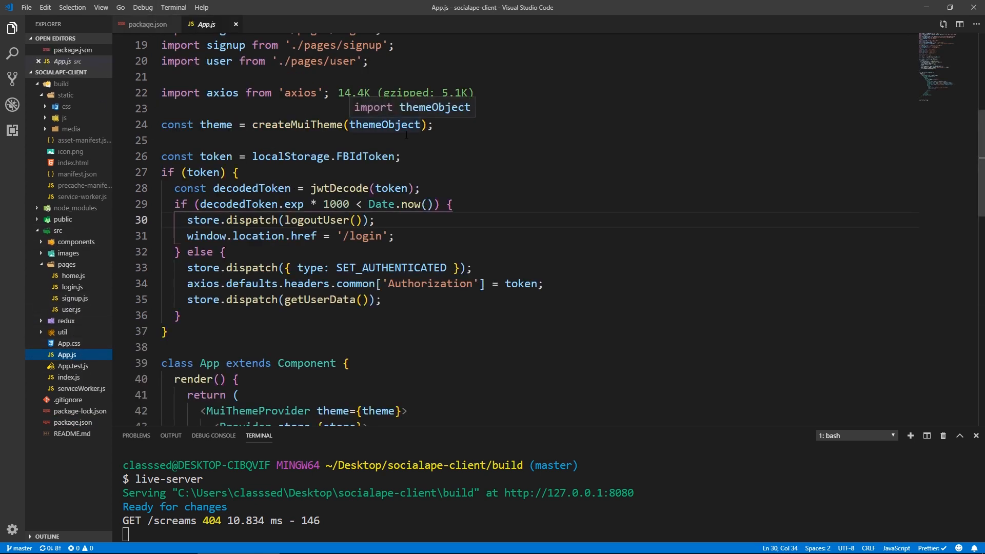
pyautogui.moveTo(289, 5)
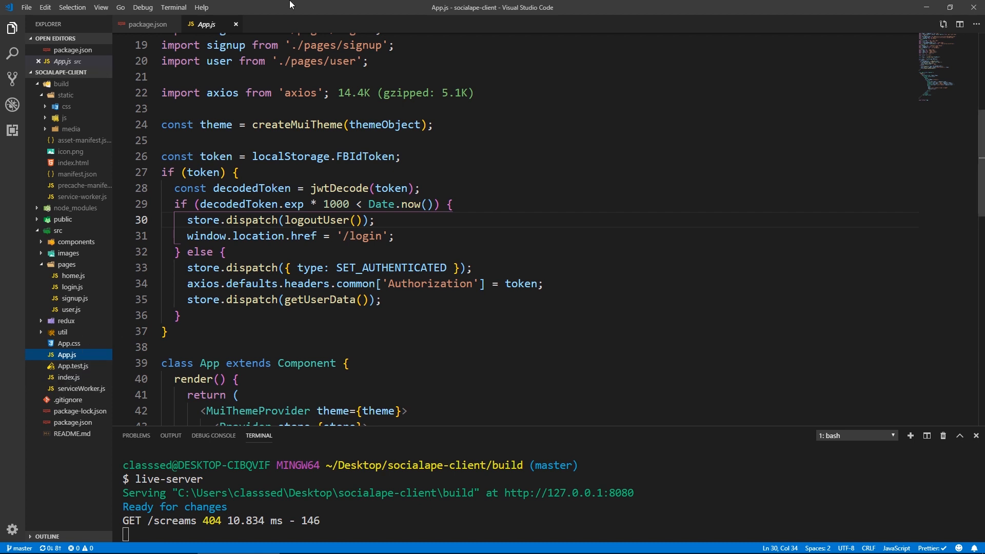
pyautogui.press('Enter')
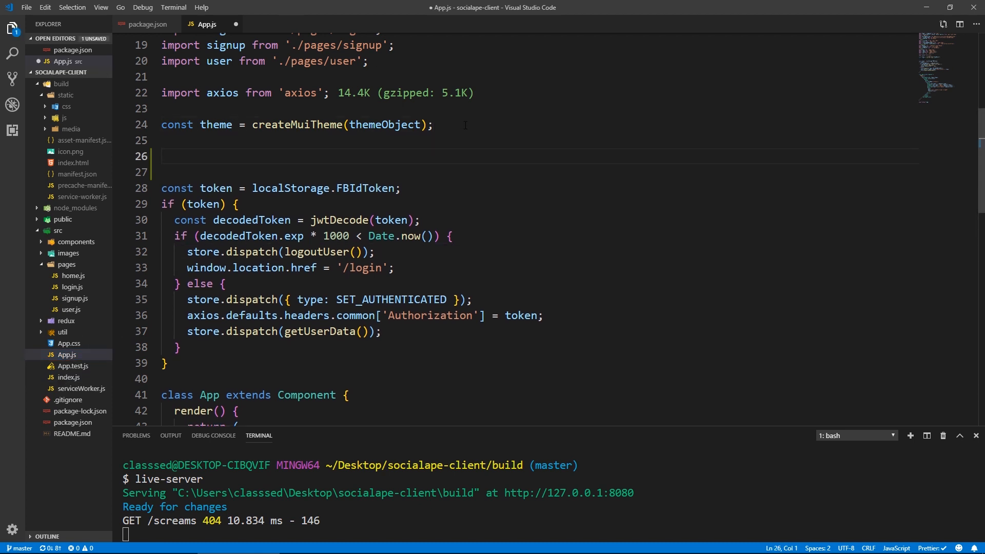
pyautogui.write('axios.defaults.b')
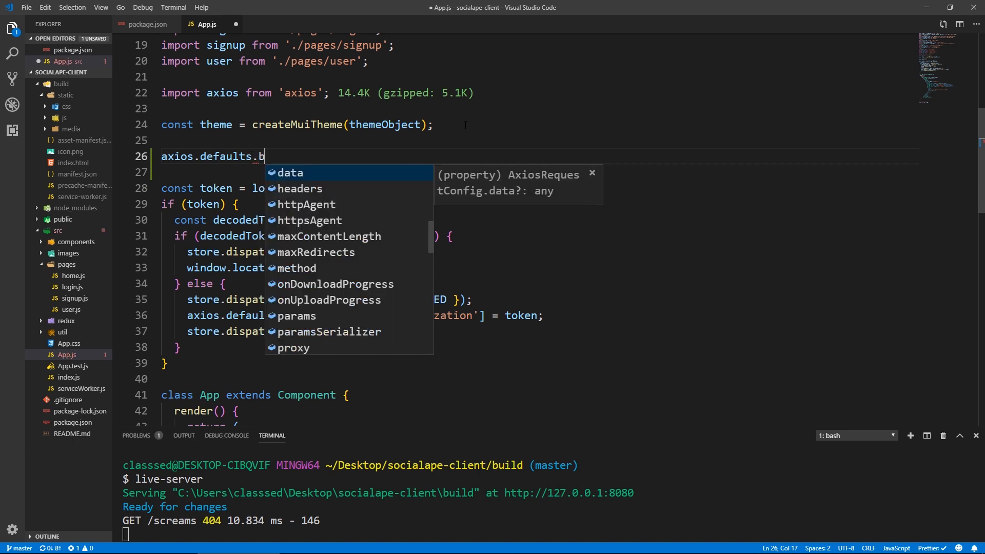
pyautogui.write('aseURL =')
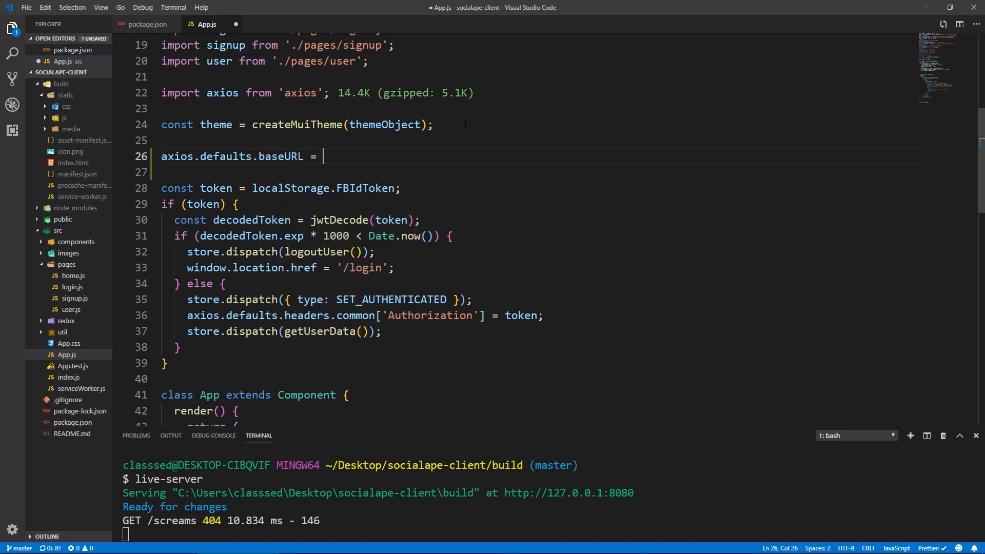
pyautogui.write("'https://europe-west1-socialape-d081e.cloudfunctions.net/api';")
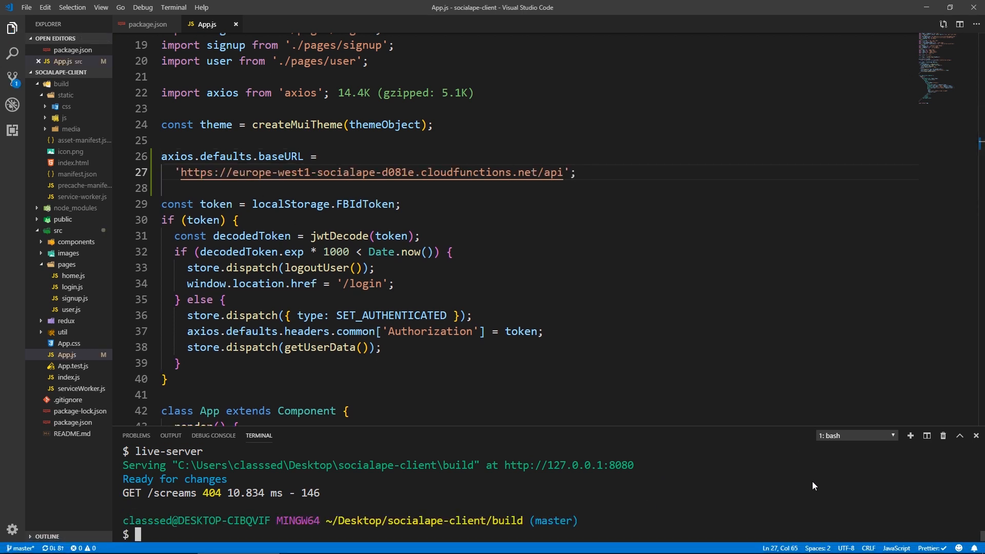
# Rerun npm run build so the bundle uses the new API address, then begin live-server
pyautogui.write('npm run buil')
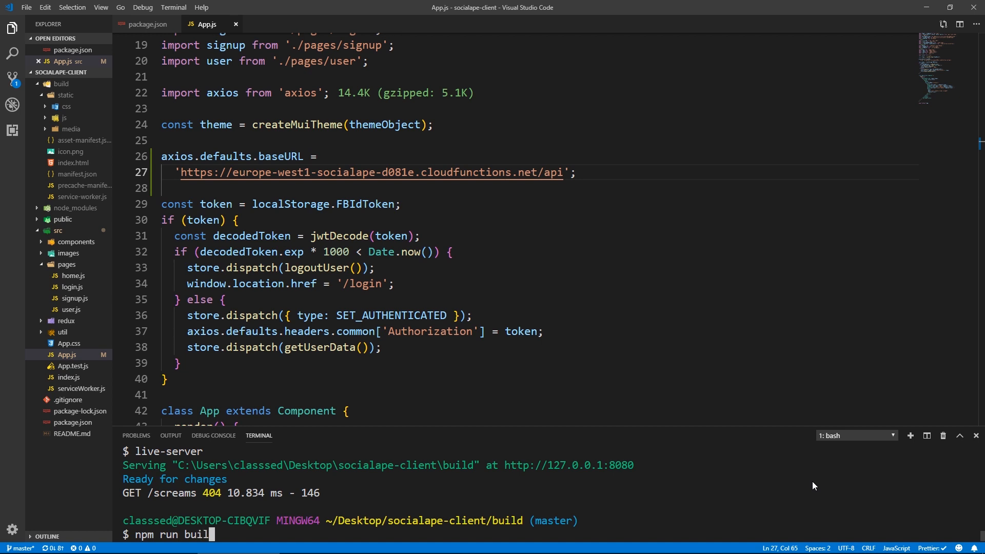
pyautogui.press('Return')
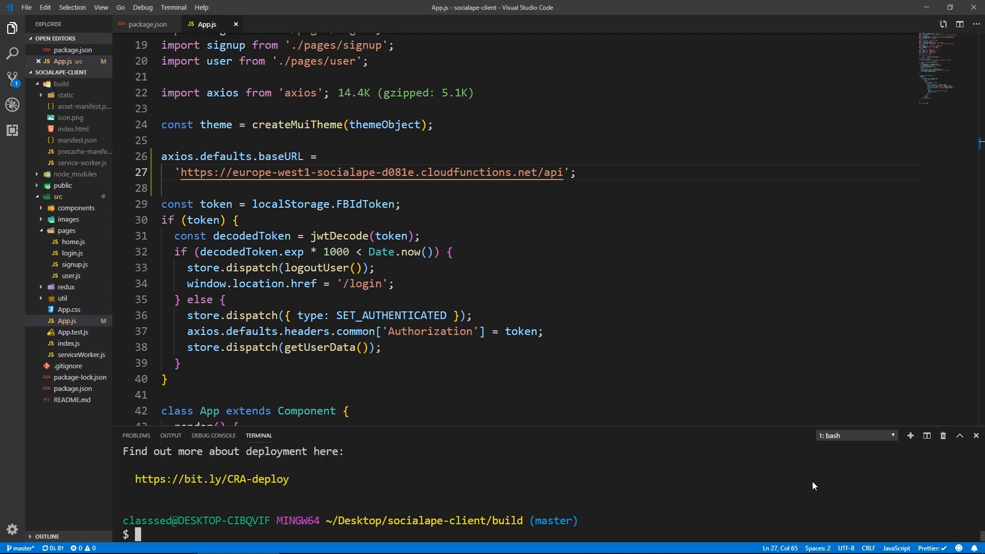
pyautogui.write('li')
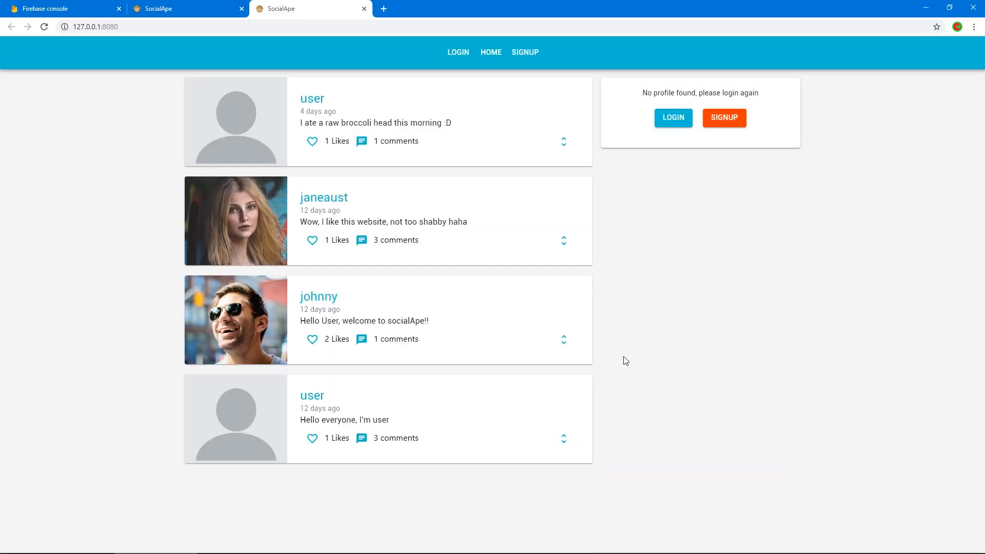
# Reload the site, visit janeaust's profile and show the CORS errors in the DevTools console
pyautogui.press('f12')
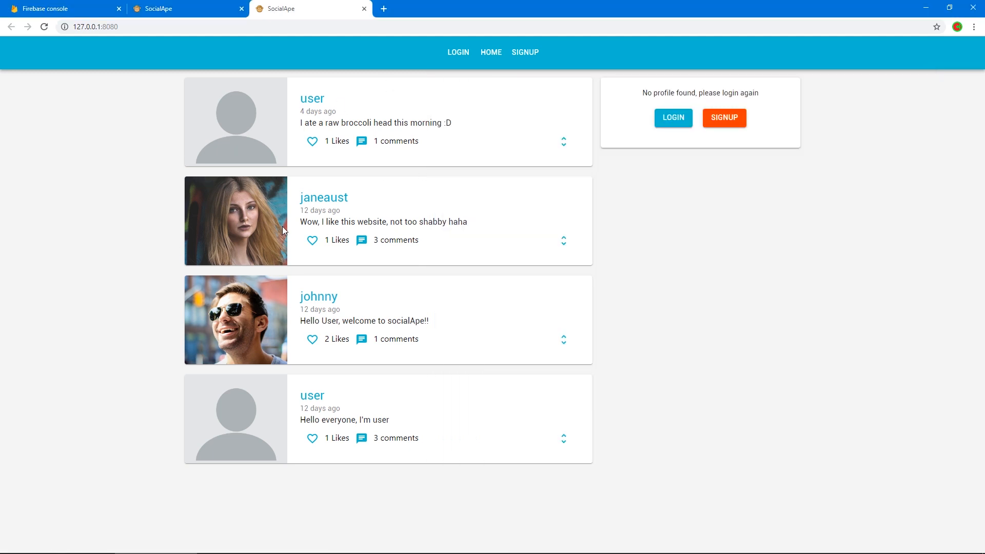
pyautogui.click(323, 197)
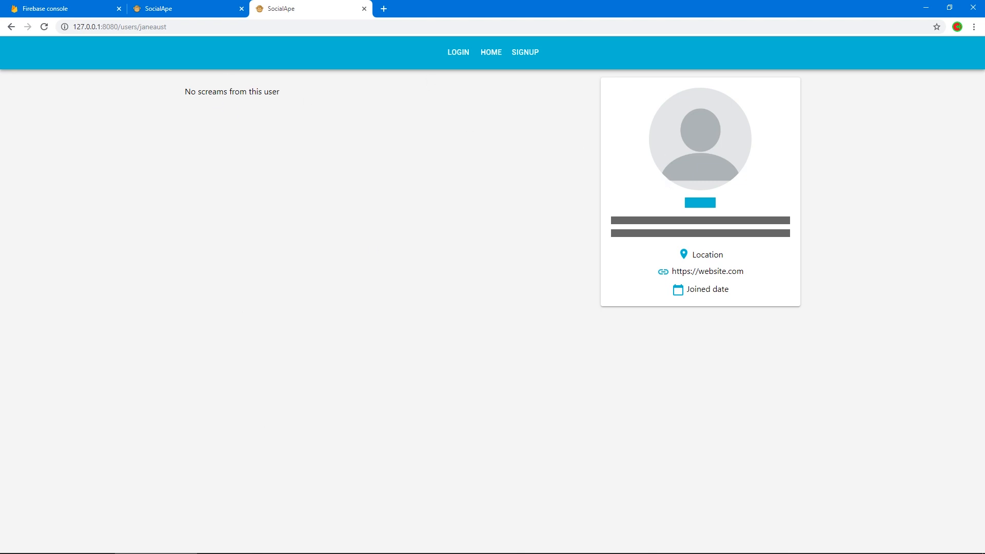
pyautogui.press('F12')
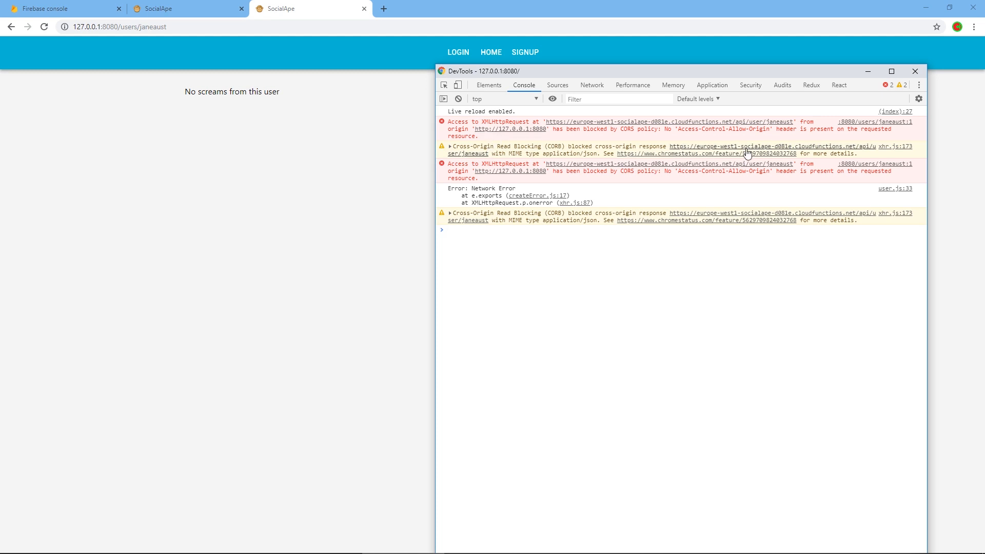
pyautogui.moveTo(491, 124)
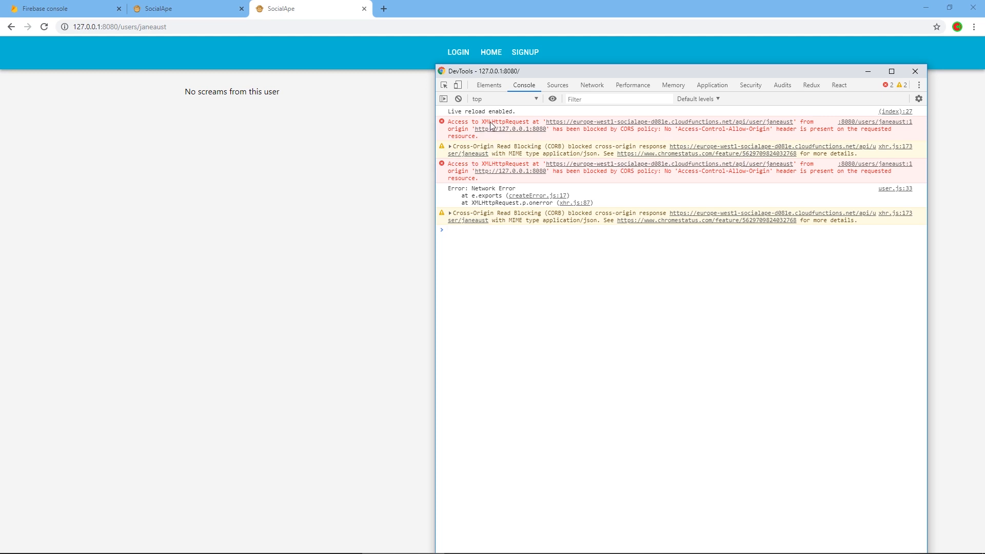
pyautogui.moveTo(673, 133)
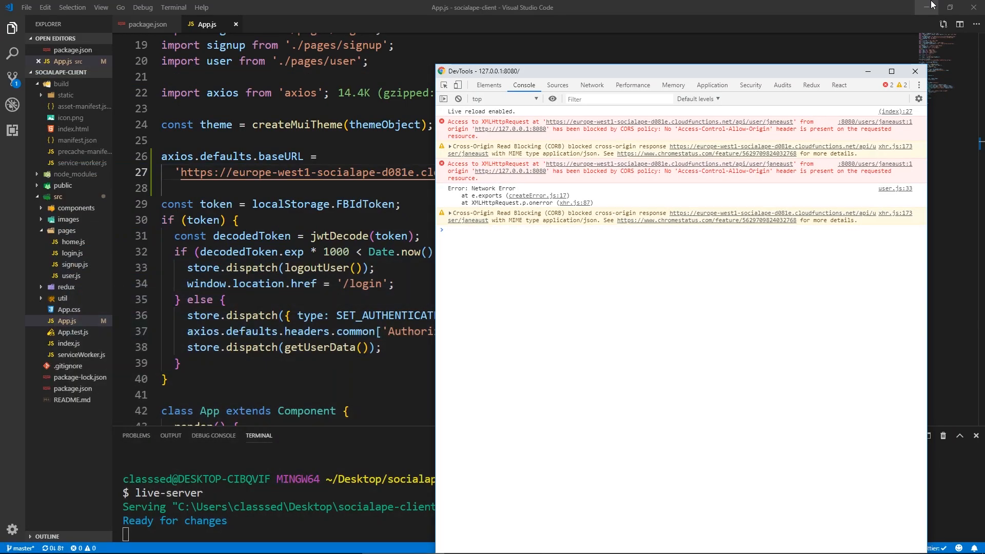
# Minimize the client editor and bring up the socialape-functions project window
pyautogui.click(930, 7)
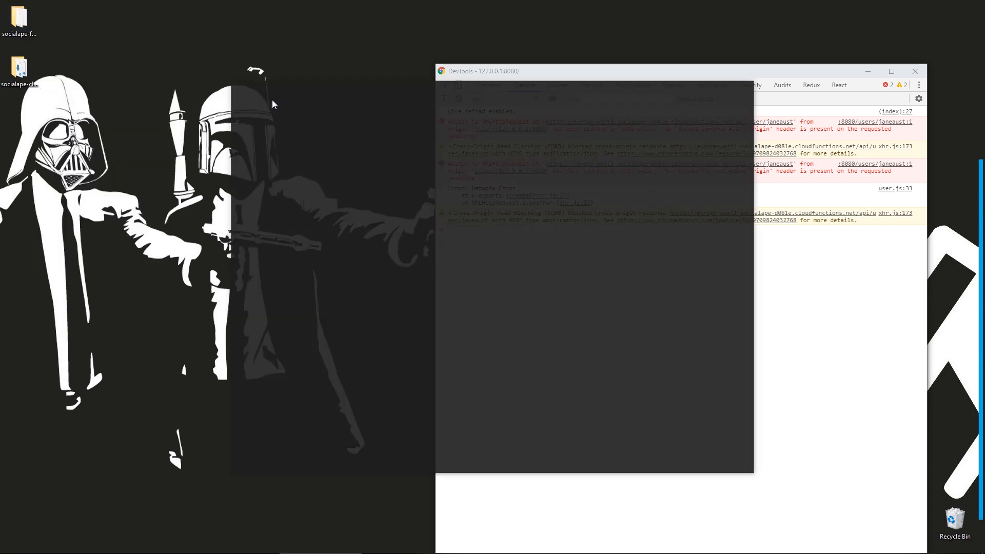
pyautogui.click(431, 88)
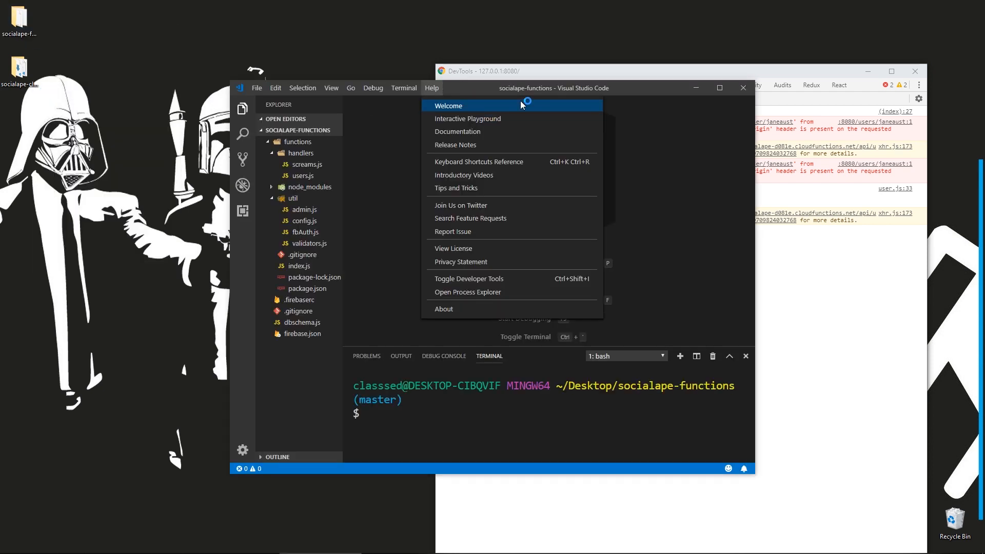
# Maximize the functions project window and view functions/index.js
pyautogui.click(448, 105)
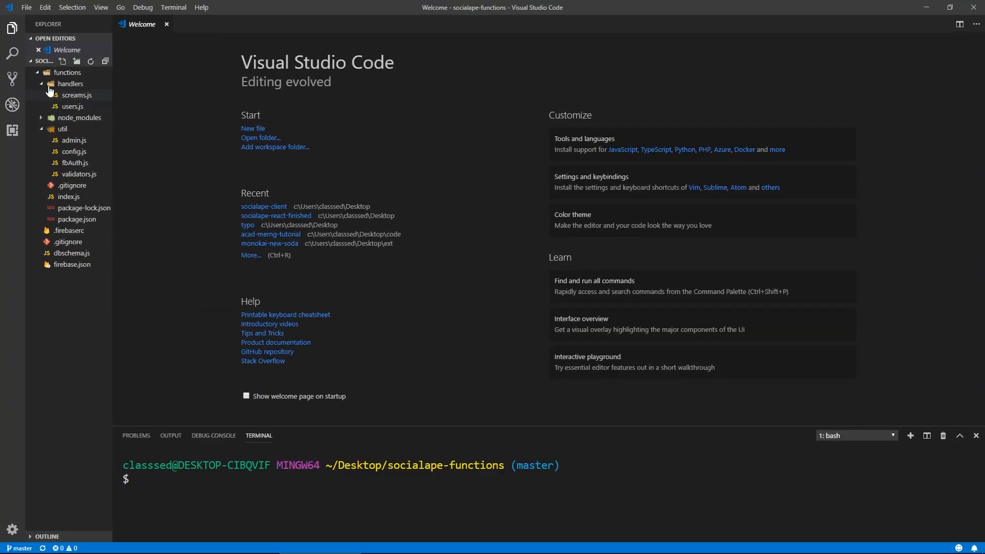
pyautogui.click(167, 23)
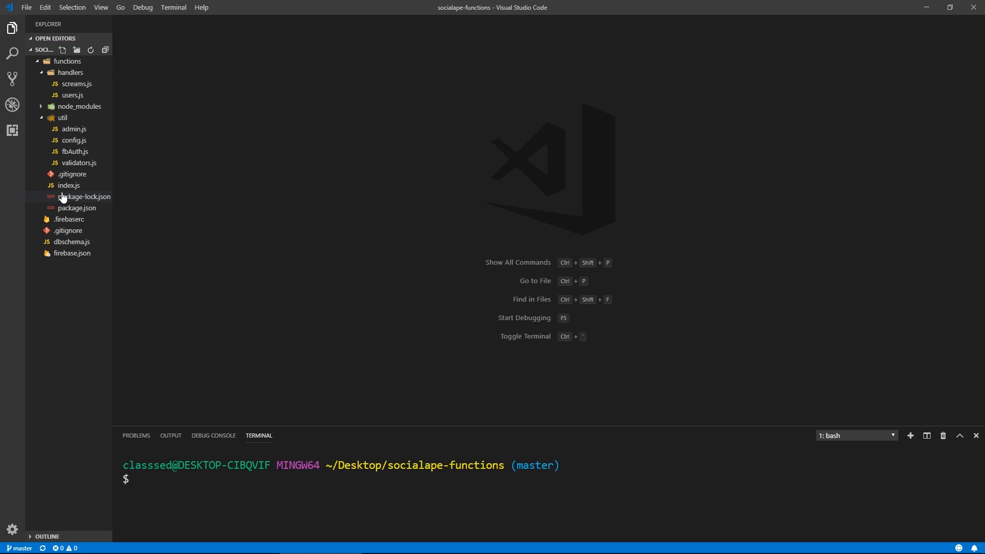
pyautogui.click(67, 186)
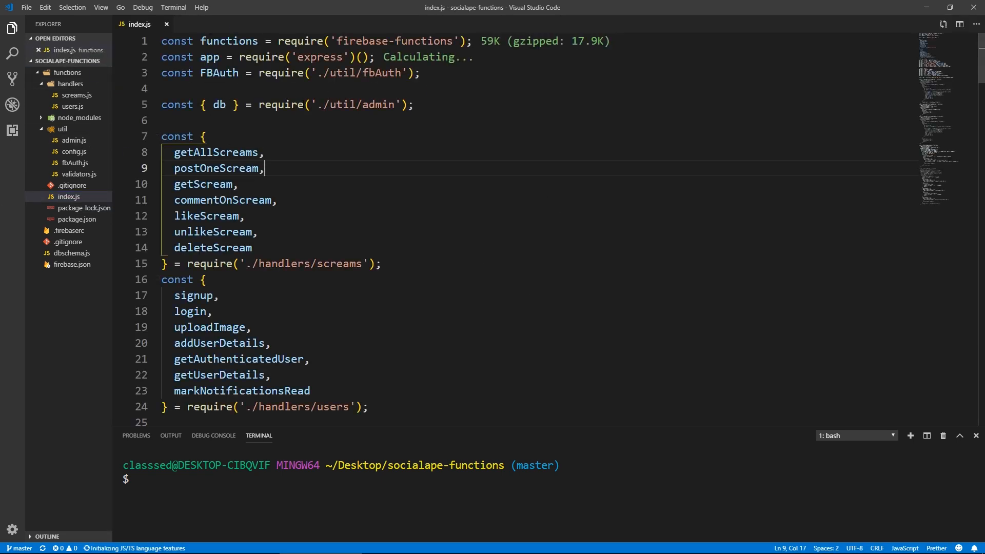
pyautogui.moveTo(713, 446)
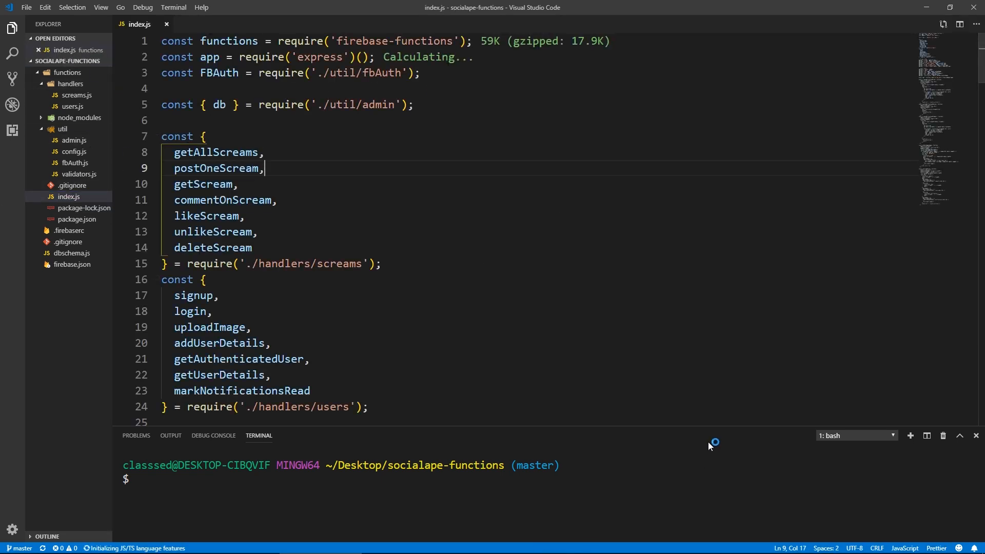
# Run npm install --save cors inside the functions folder
pyautogui.write('cd function')
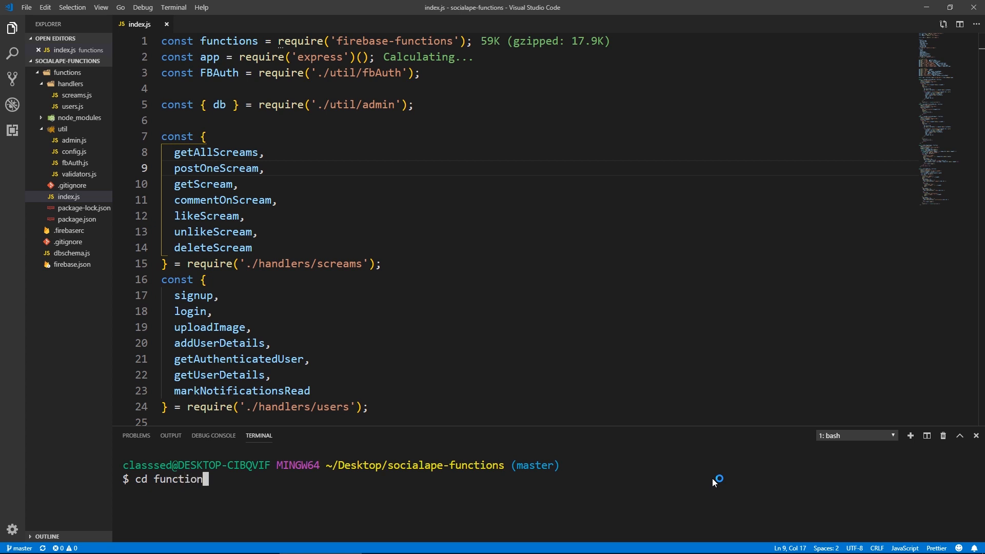
pyautogui.press('Return')
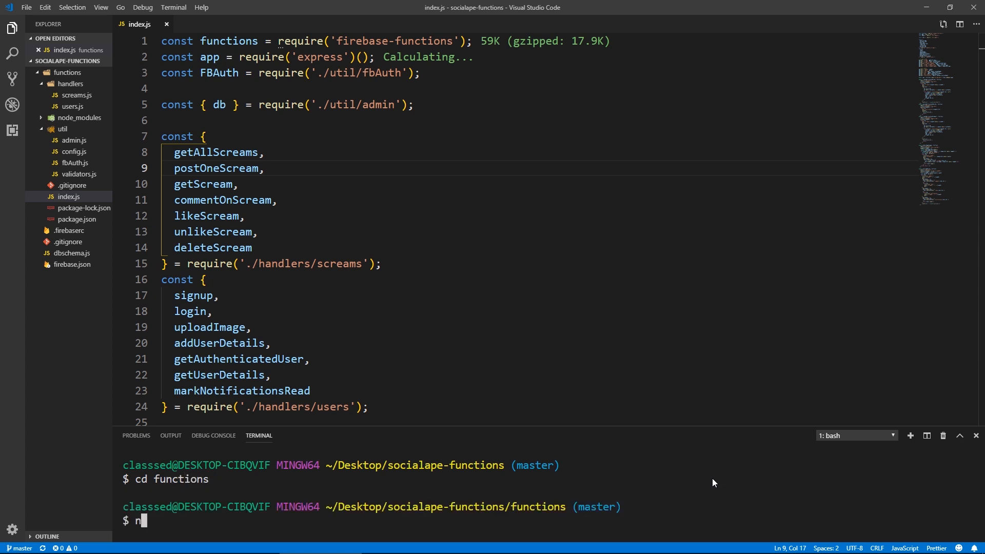
pyautogui.write('pm install')
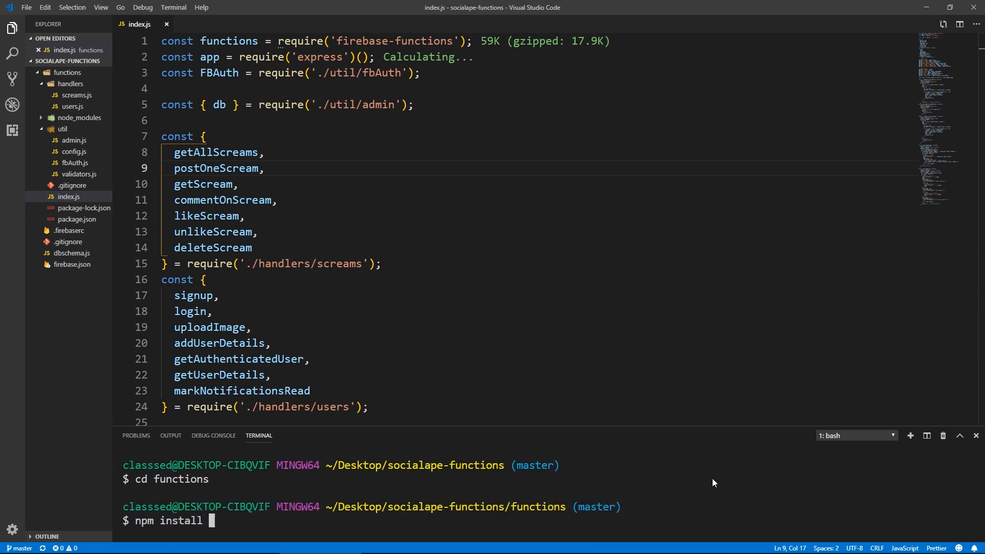
pyautogui.write('--save')
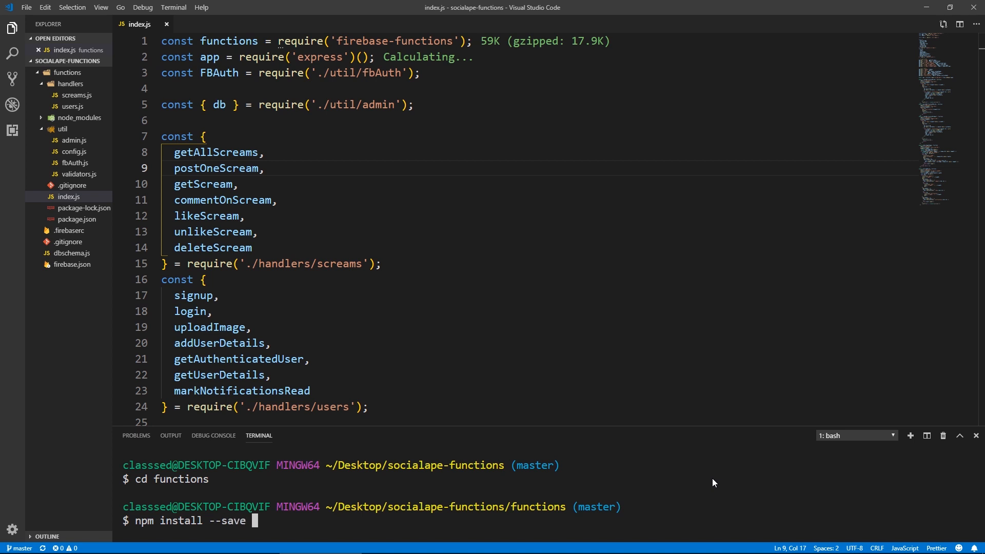
pyautogui.write('cors')
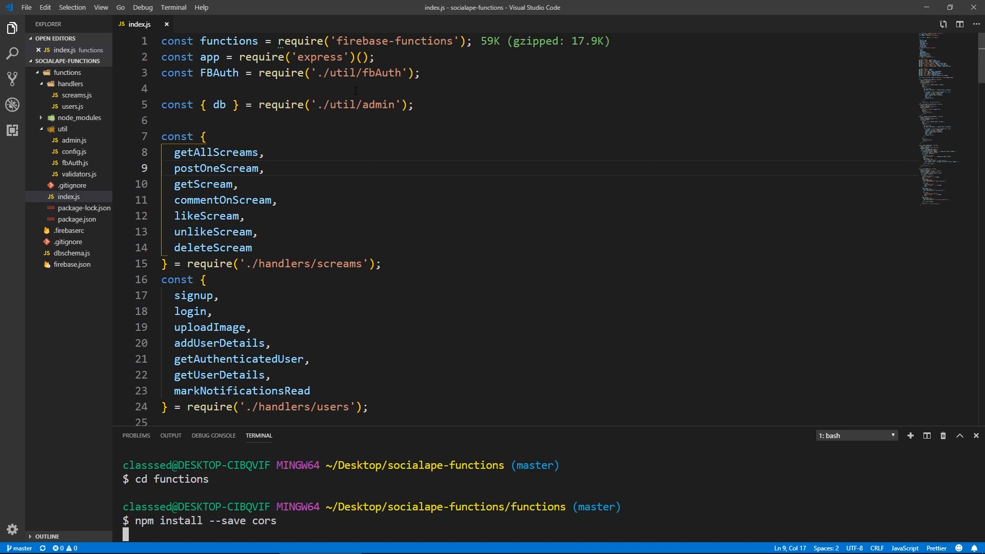
pyautogui.press('Return')
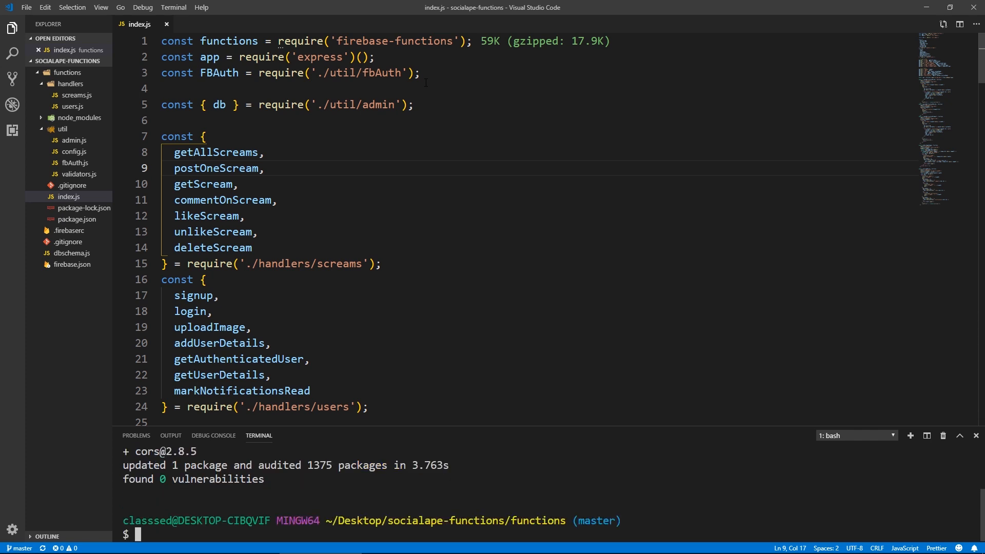
pyautogui.click(419, 73)
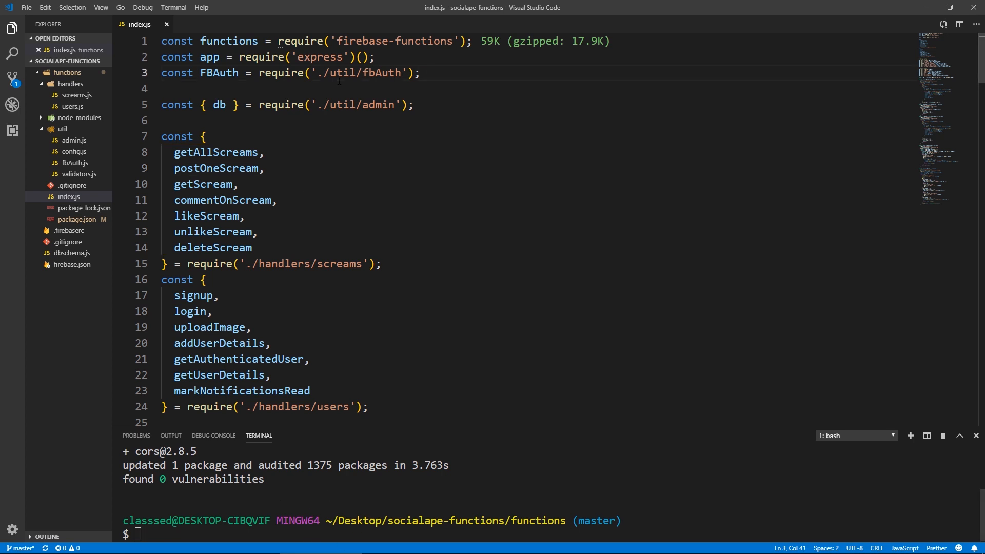
# Add const cors = require('cors') and app.use(cors()) to index.js and save it
pyautogui.write("const cors = require('")
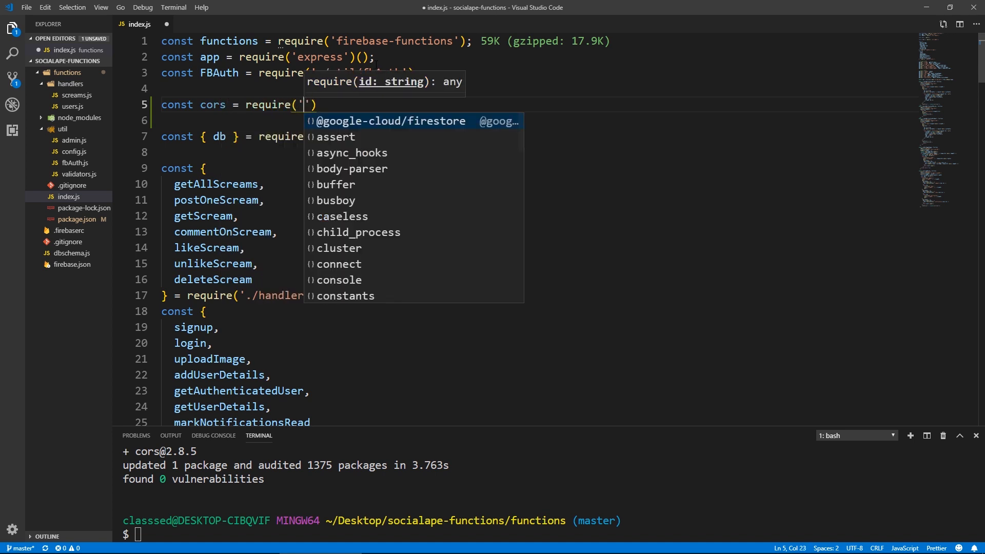
pyautogui.write('cors')
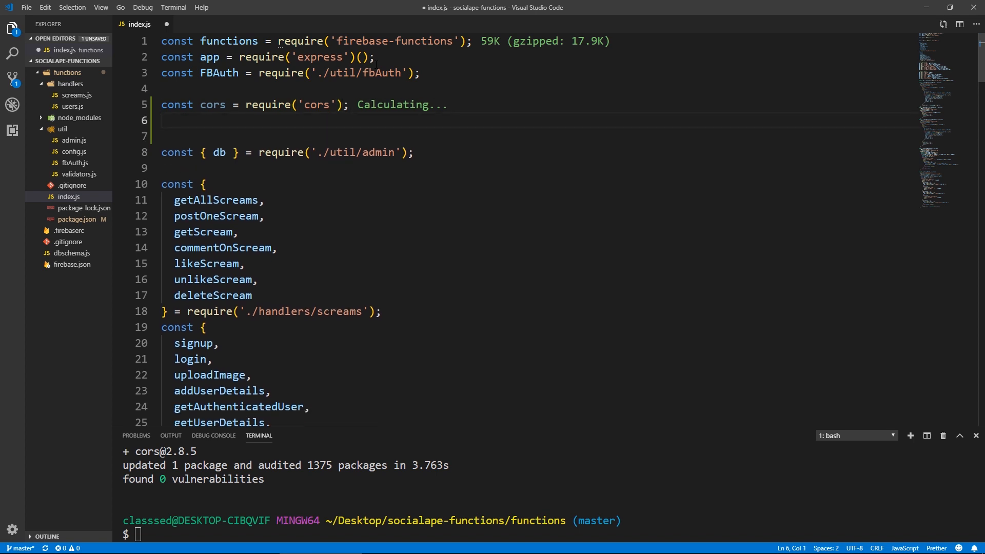
pyautogui.write('app.')
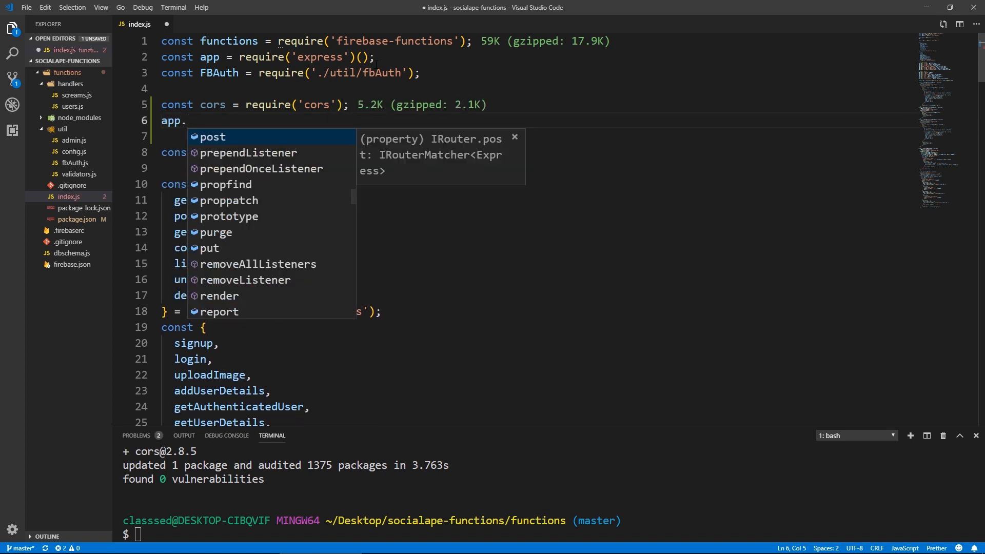
pyautogui.write('user')
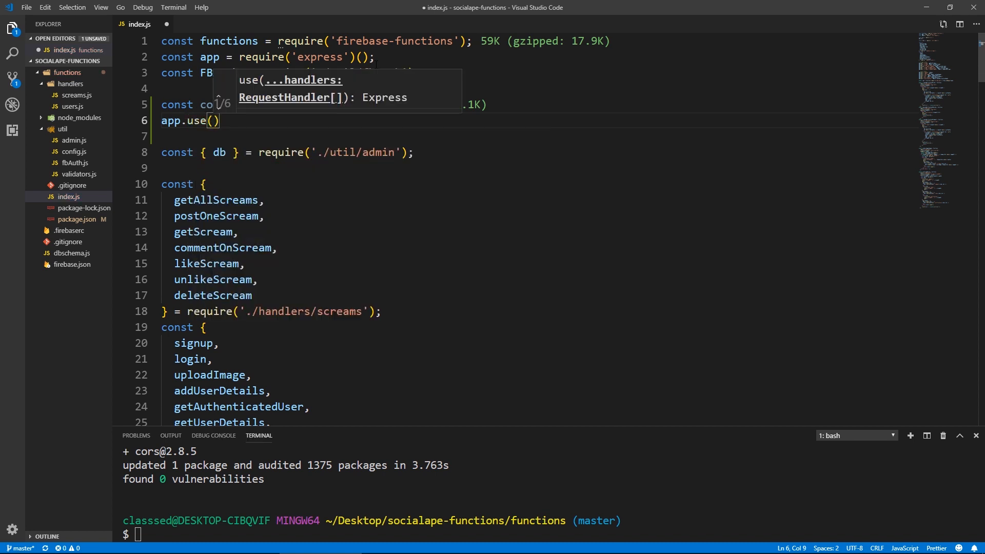
pyautogui.write('cors(')
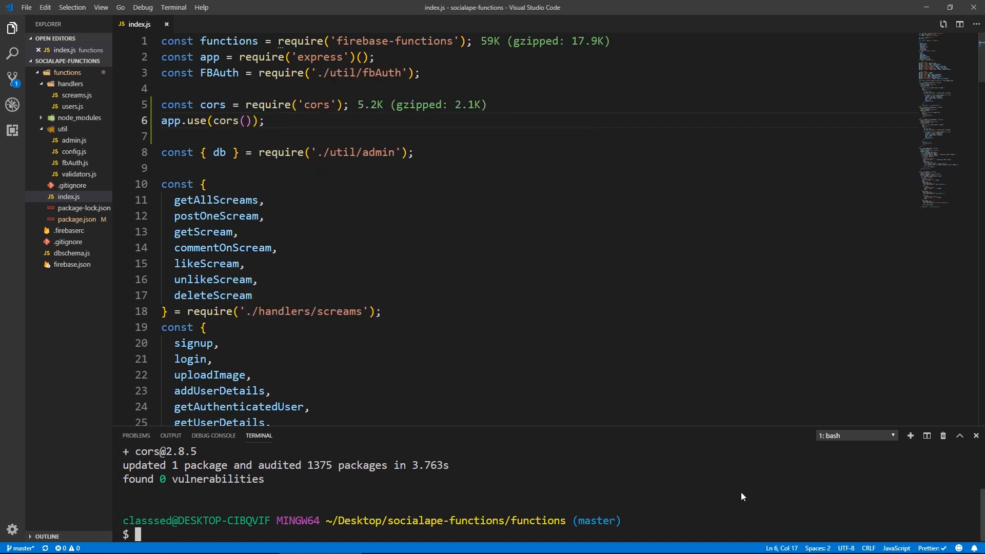
pyautogui.write('firebase')
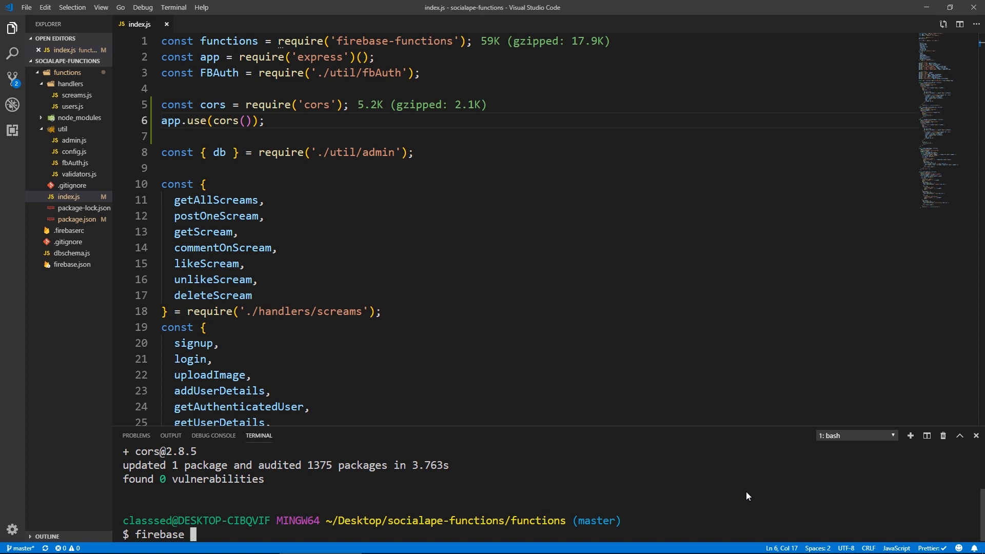
# Run firebase deploy and wait for 'Deploy complete!'
pyautogui.write('deploy')
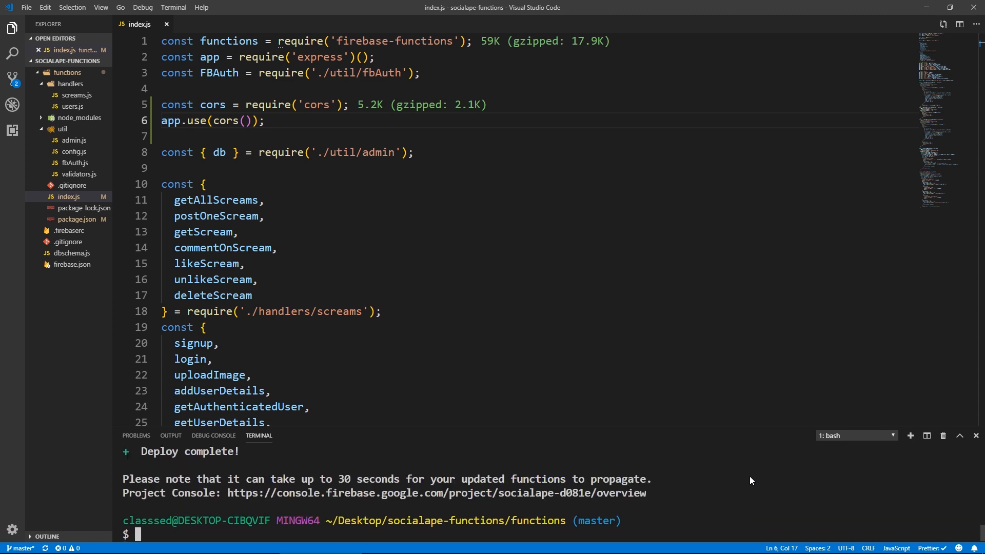
pyautogui.moveTo(112, 543)
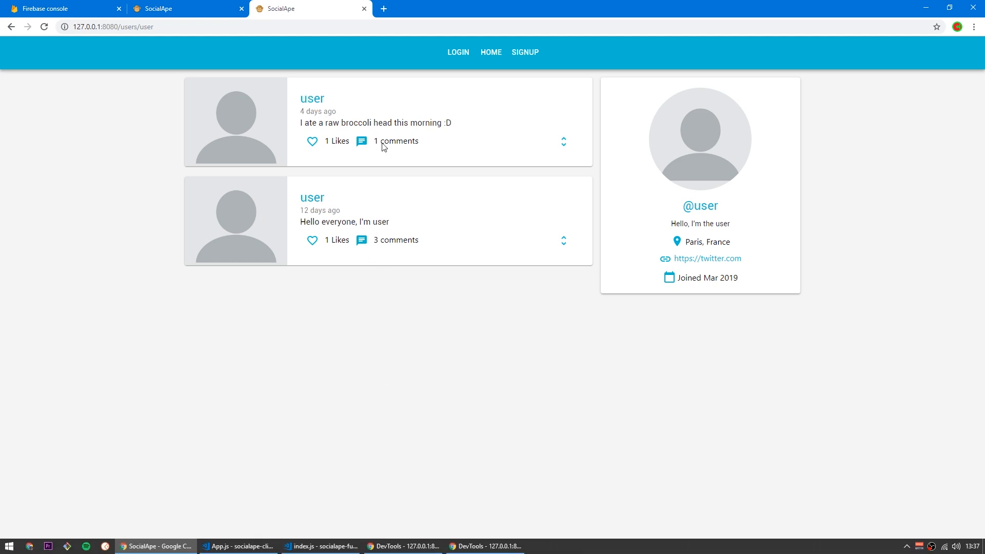
# Browse the home feed and johnny's and janeaust's profiles to confirm they load
pyautogui.click(490, 52)
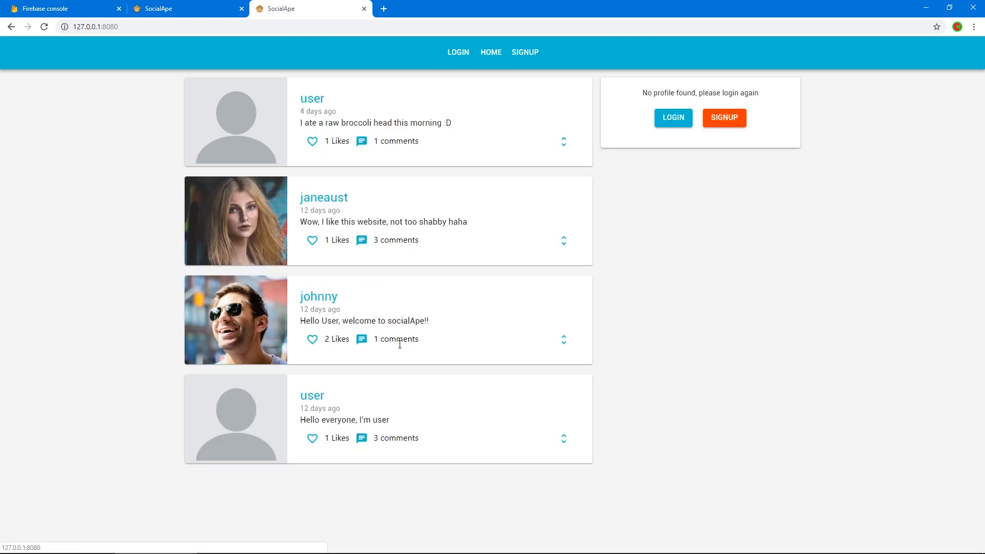
pyautogui.click(318, 296)
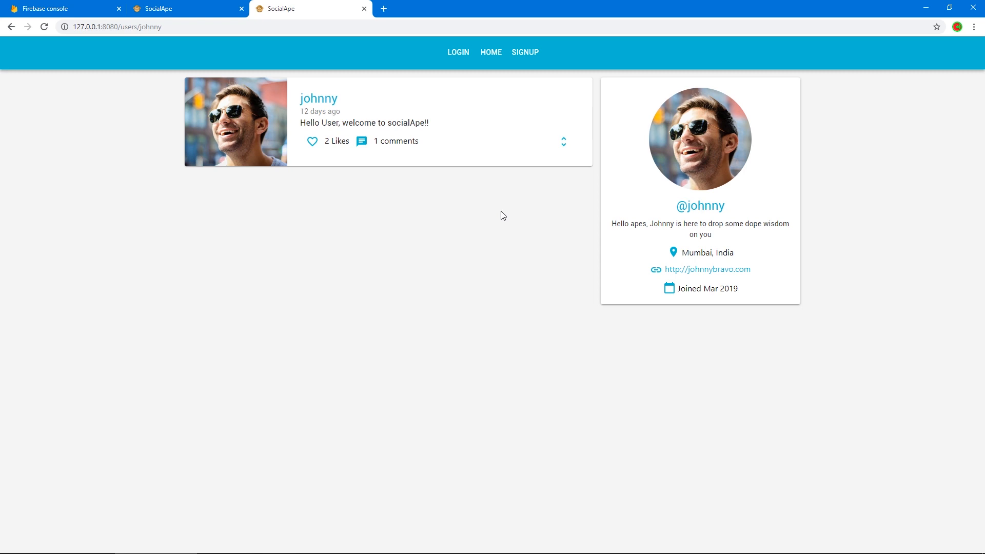
pyautogui.click(490, 52)
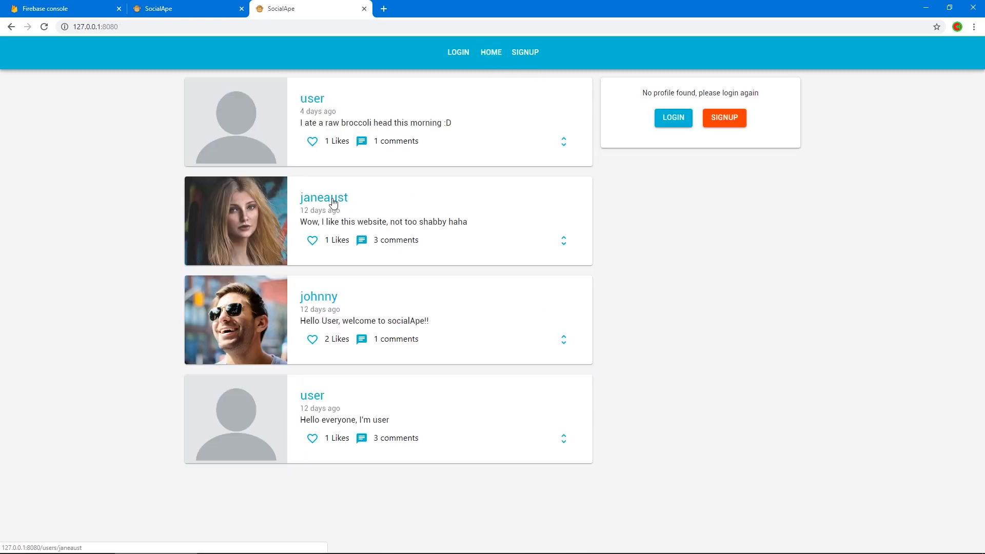
pyautogui.click(323, 197)
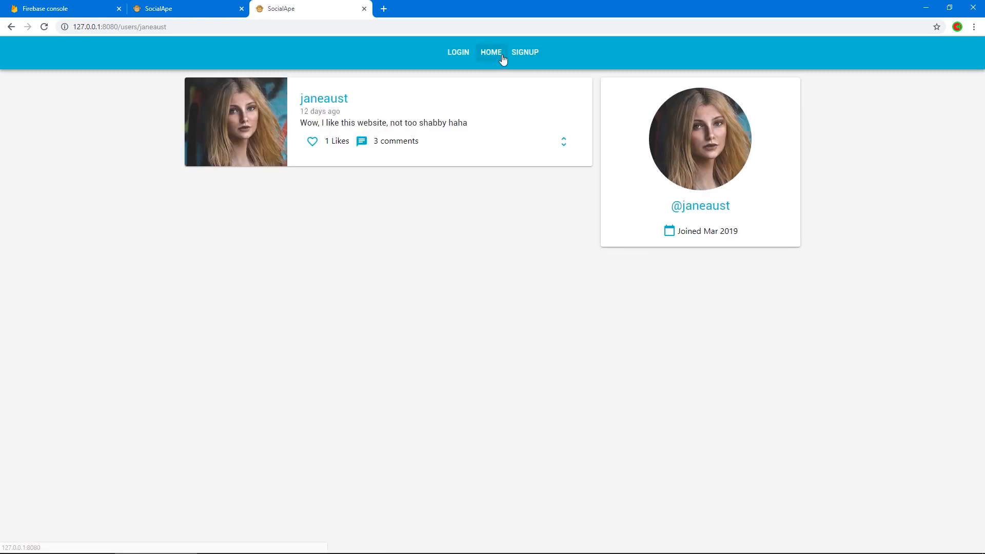
pyautogui.click(458, 53)
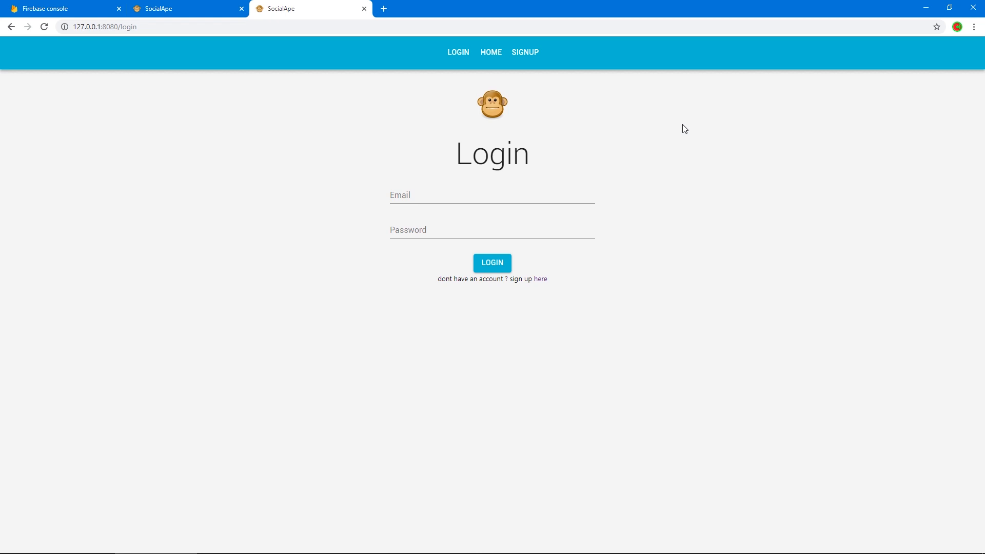
pyautogui.click(491, 196)
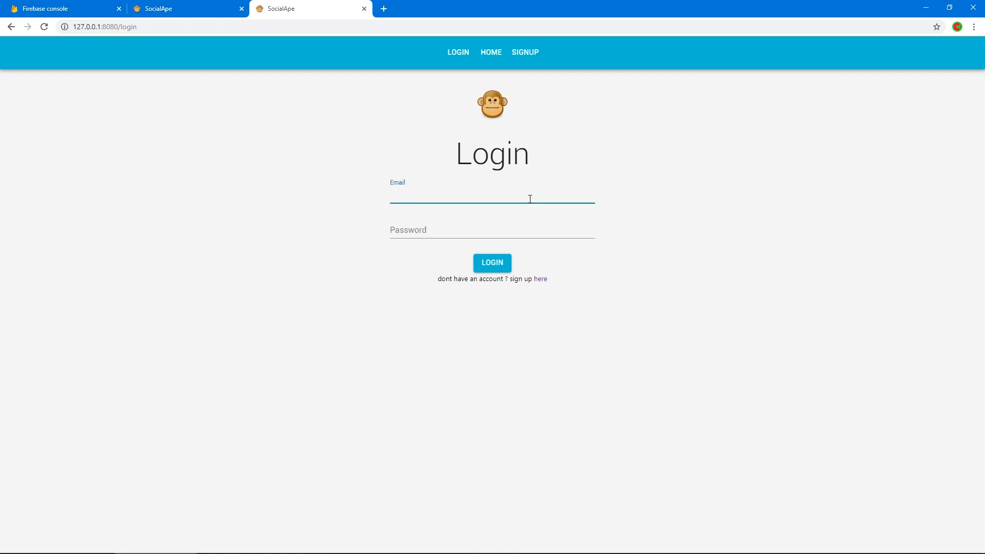
pyautogui.write('user@email.com')
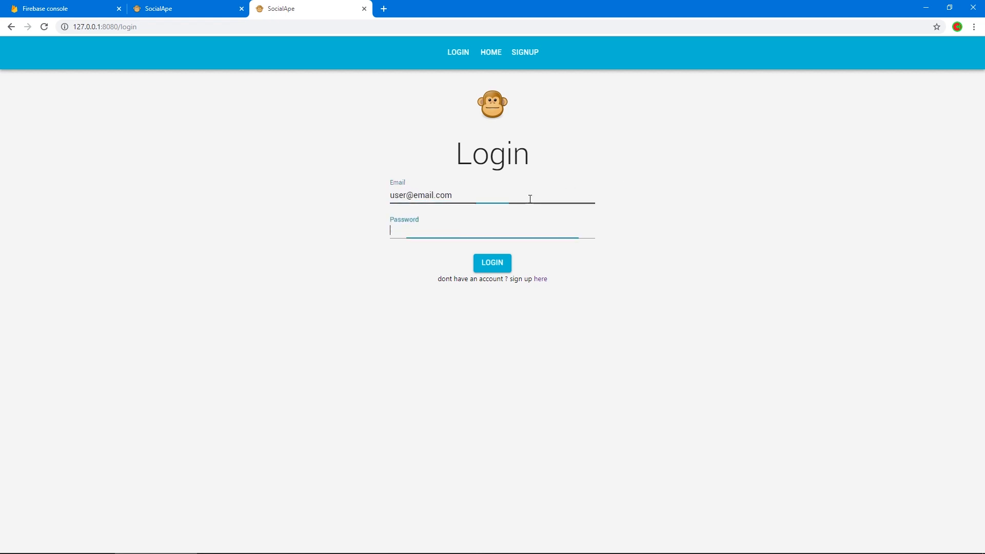
pyautogui.click(491, 261)
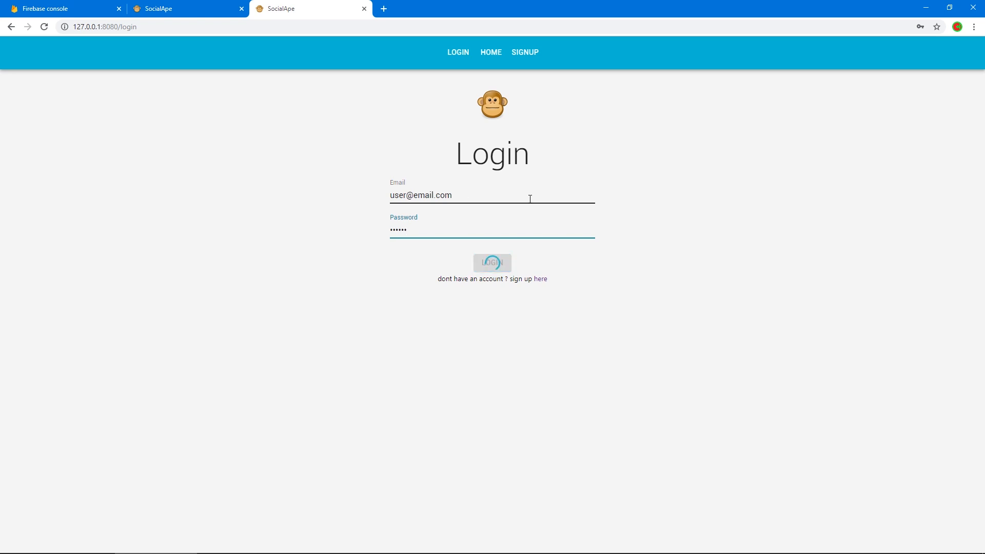
pyautogui.click(491, 261)
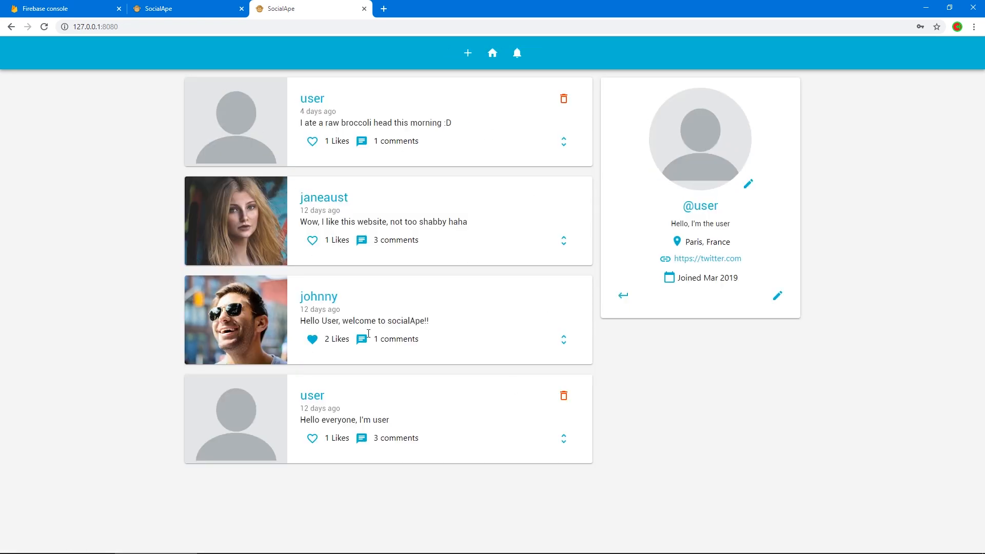
pyautogui.click(622, 296)
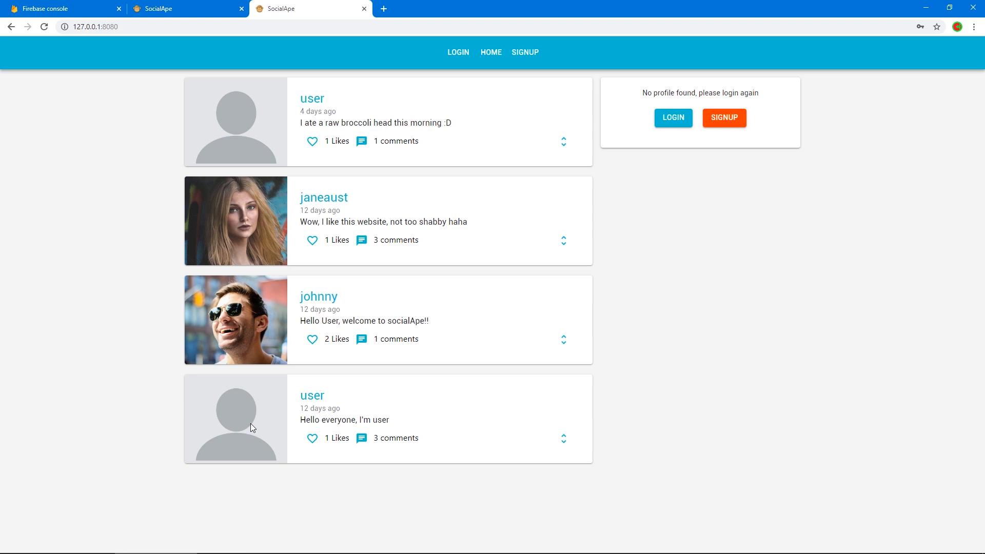
pyautogui.click(63, 8)
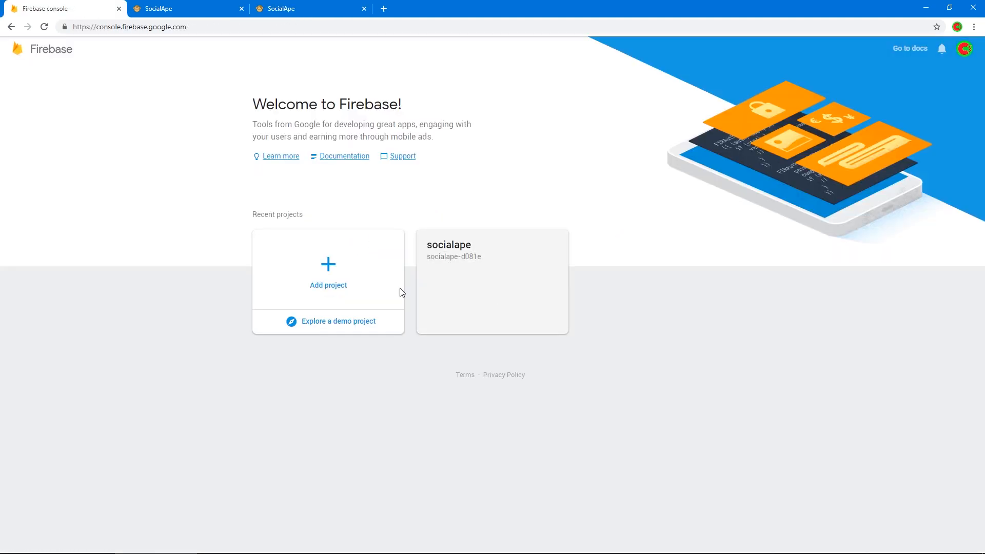
# Open the socialape project card under Recent projects
pyautogui.click(491, 281)
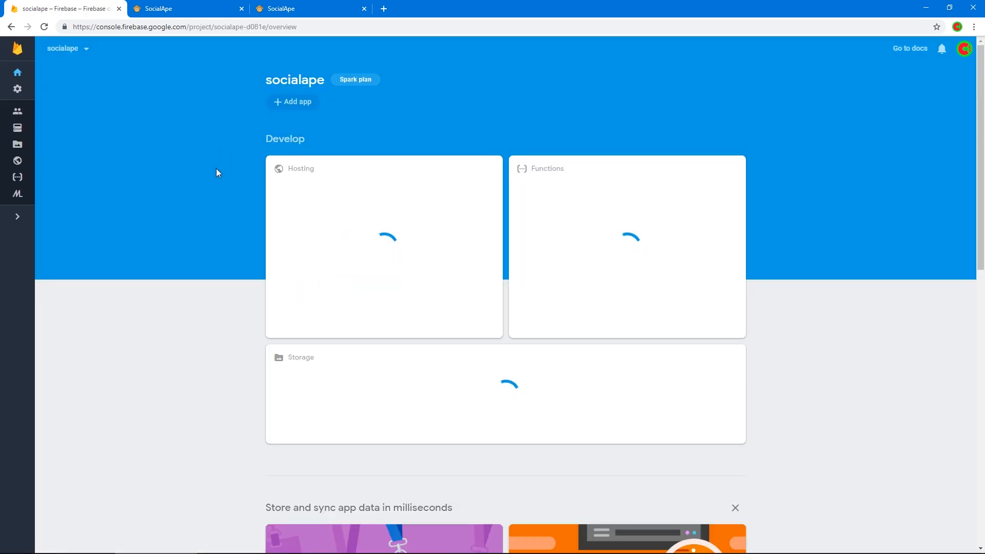
pyautogui.moveTo(214, 236)
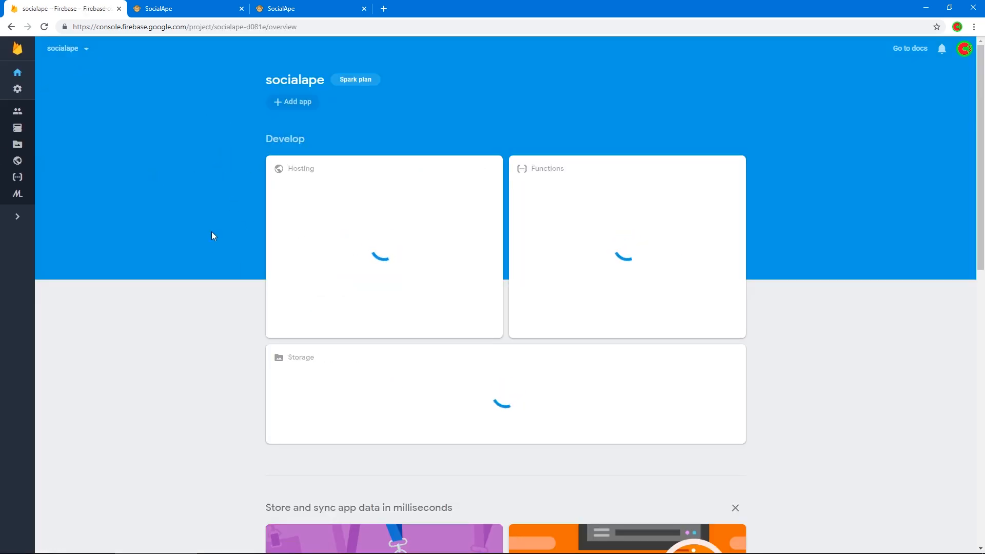
pyautogui.moveTo(18, 127)
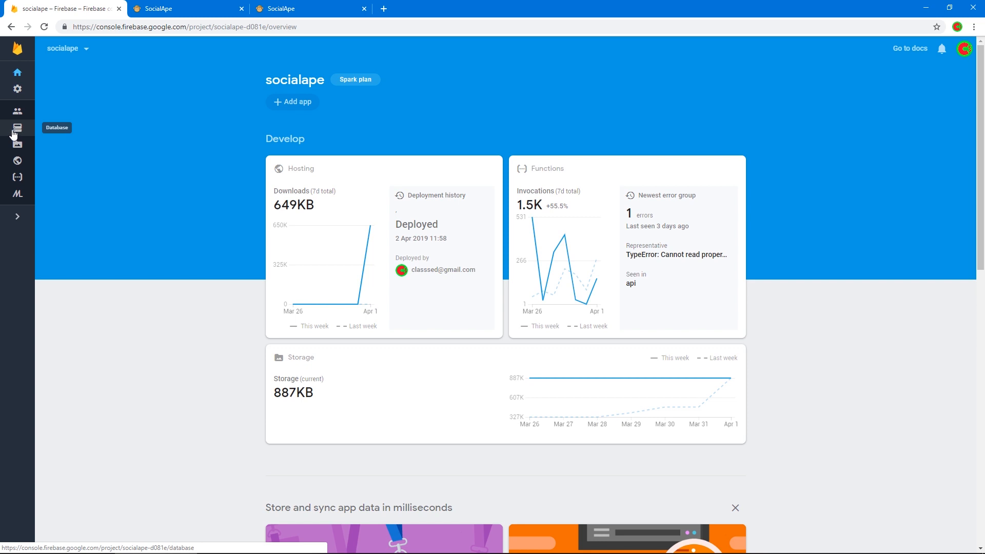
pyautogui.moveTo(18, 160)
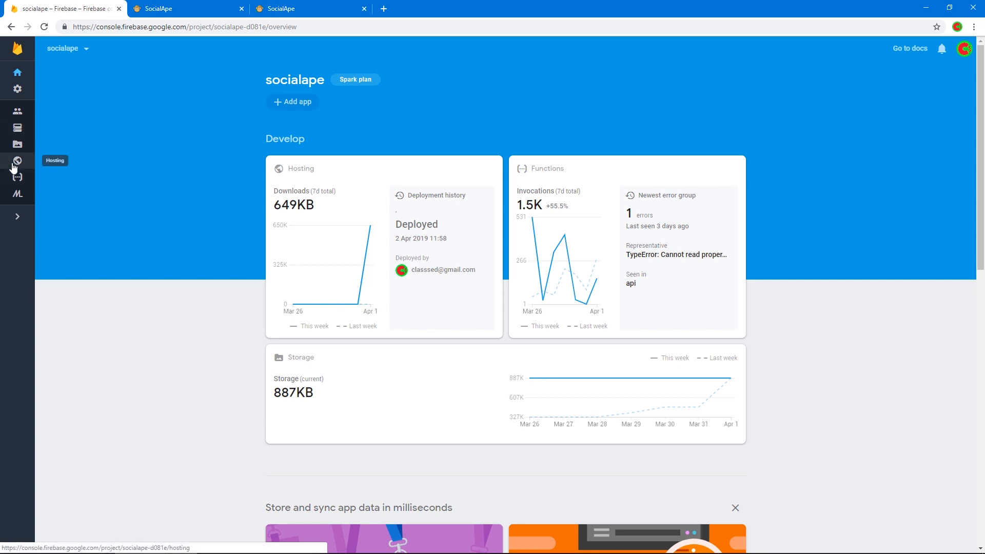
# Show the socialape Hosting dashboard with its firebaseapp.com domain and release history
pyautogui.click(17, 161)
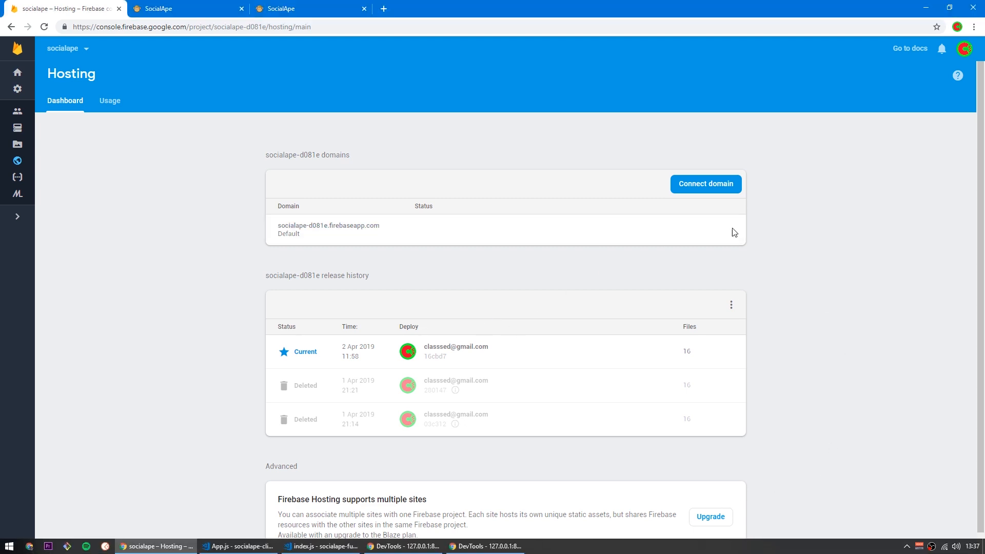
pyautogui.moveTo(549, 355)
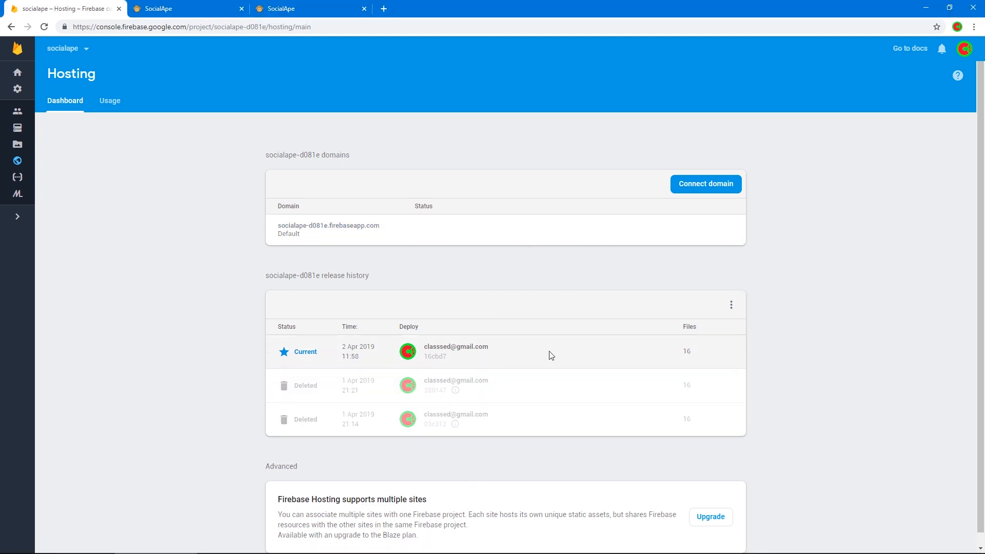
pyautogui.moveTo(440, 470)
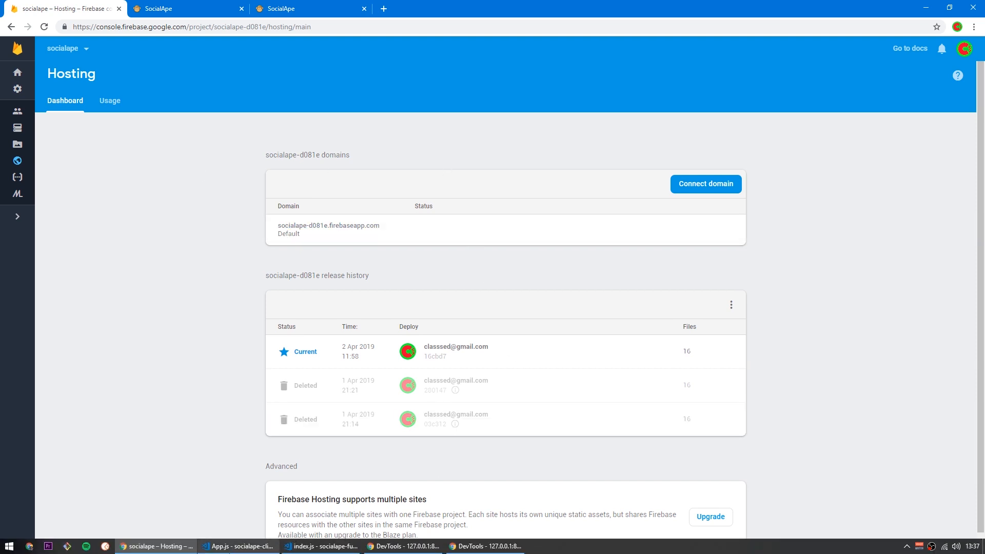
# Move the terminal up from build to the socialape-client project root with 'cd ..'
pyautogui.click(207, 549)
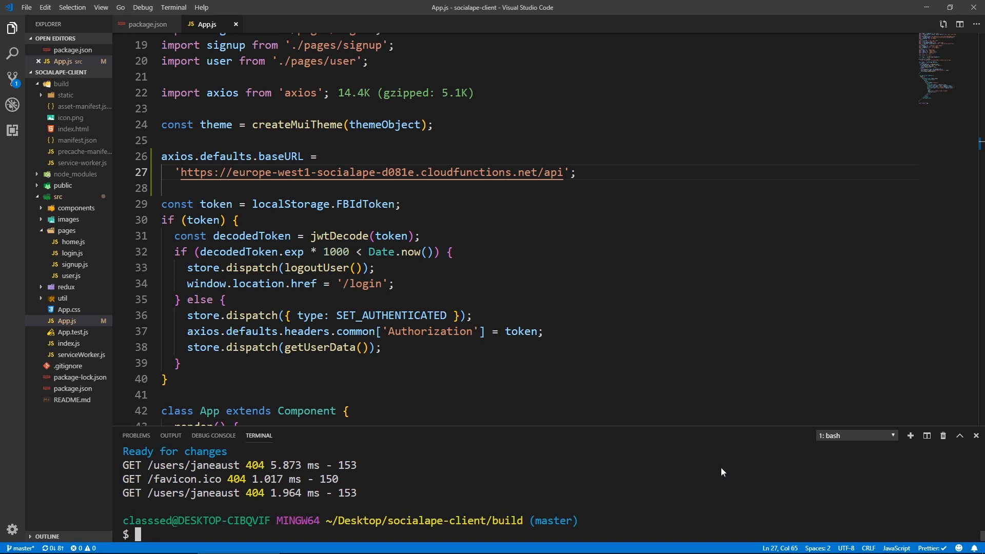
pyautogui.write('cd')
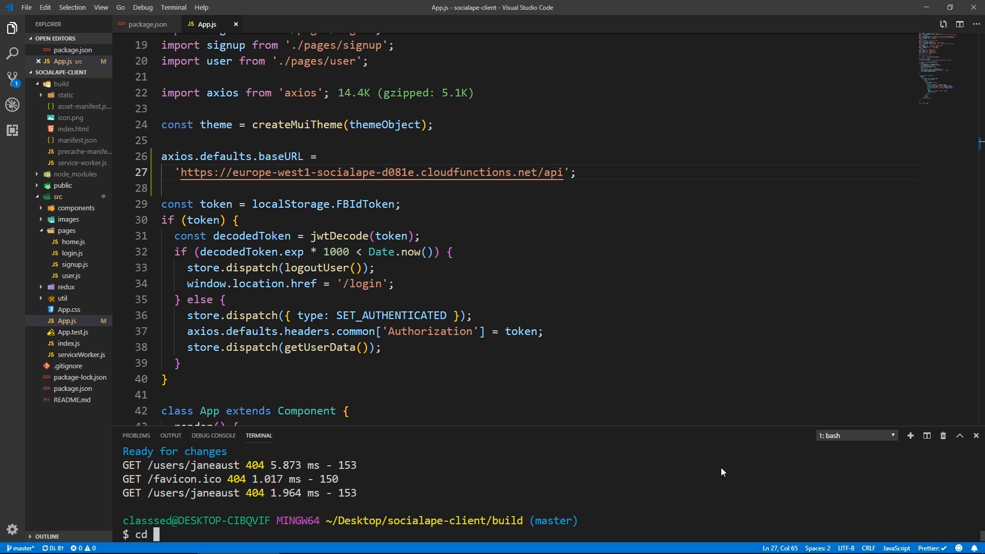
pyautogui.press('Return')
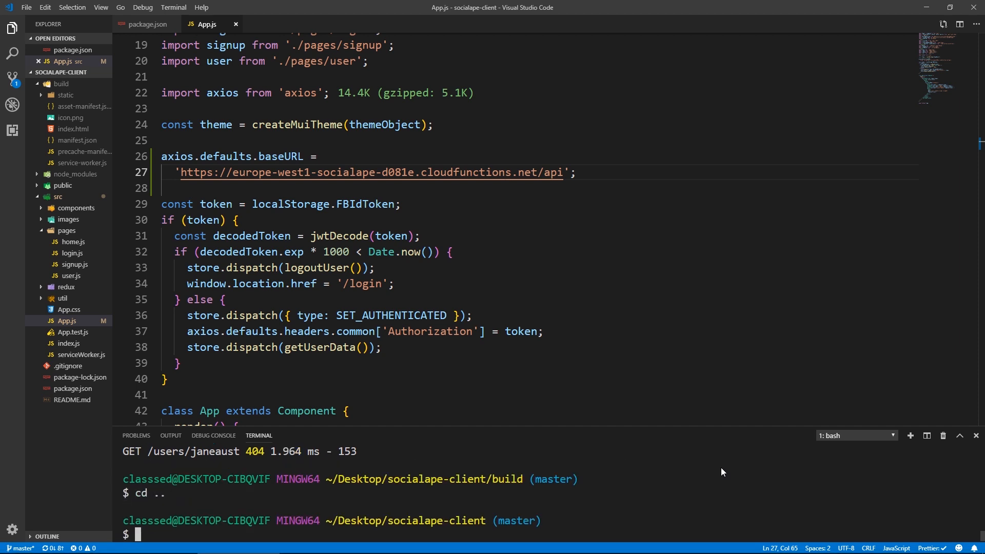
pyautogui.moveTo(978, 428)
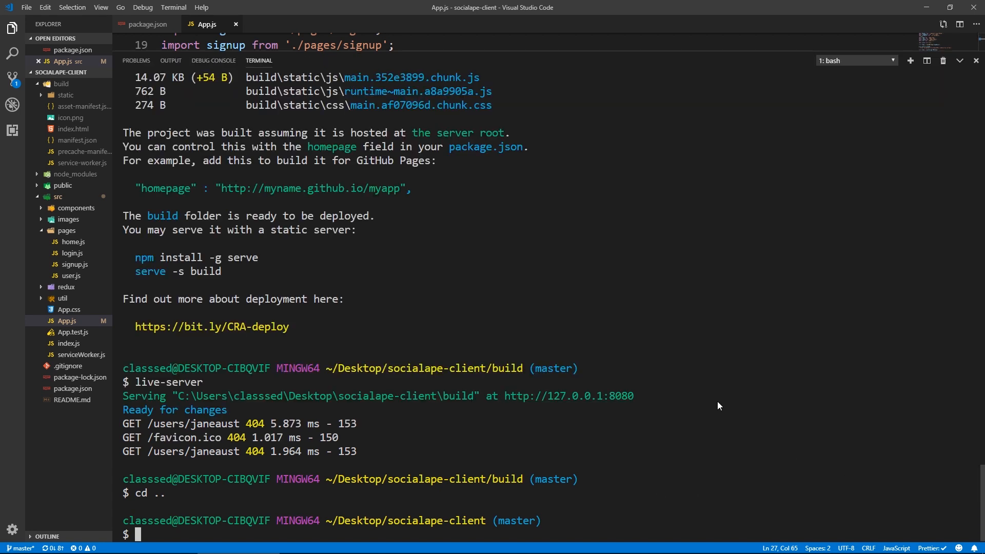
# Run 'firebase init' for Hosting with 'build' as public directory and single-page app rewrites enabled
pyautogui.write('firebase init')
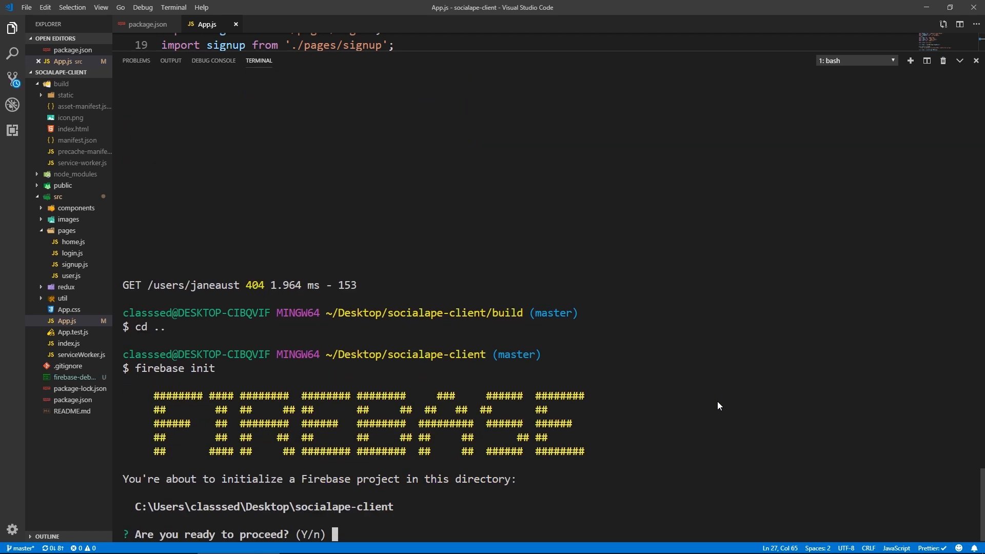
pyautogui.press('Return')
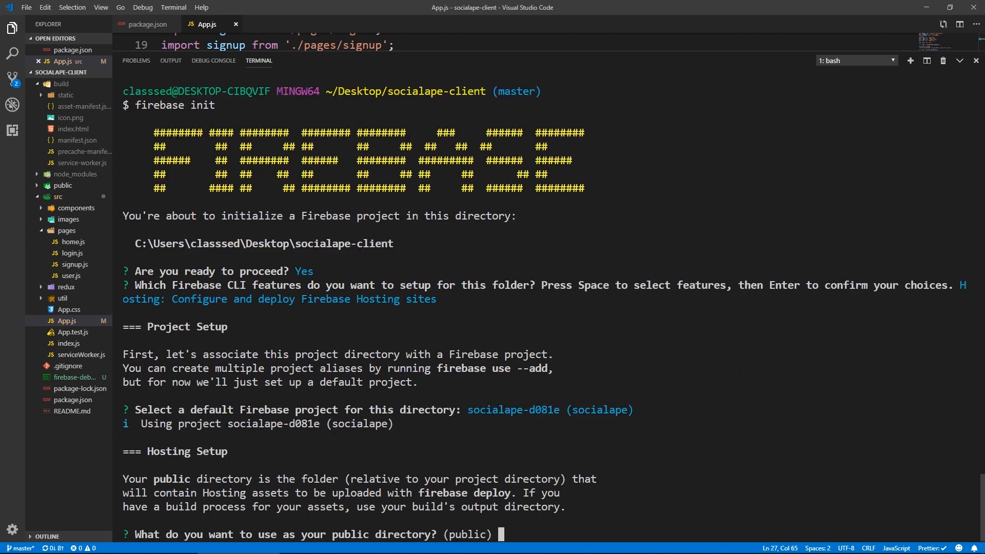
pyautogui.moveTo(674, 423)
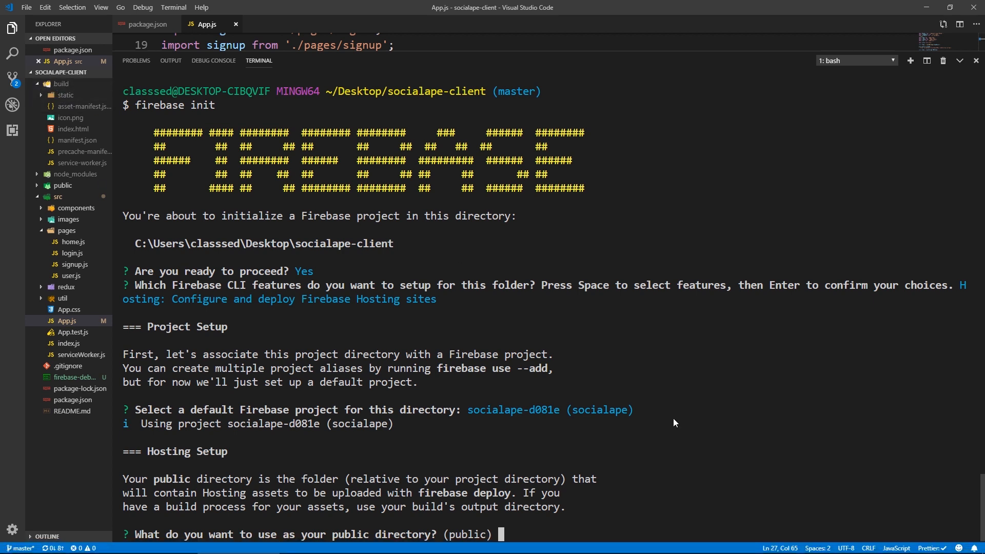
pyautogui.write('bui')
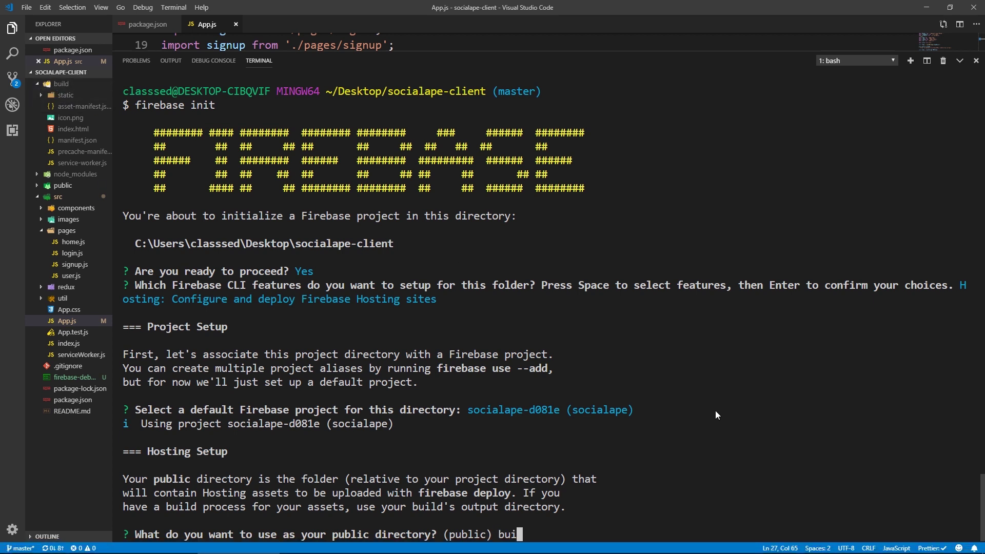
pyautogui.press('Return')
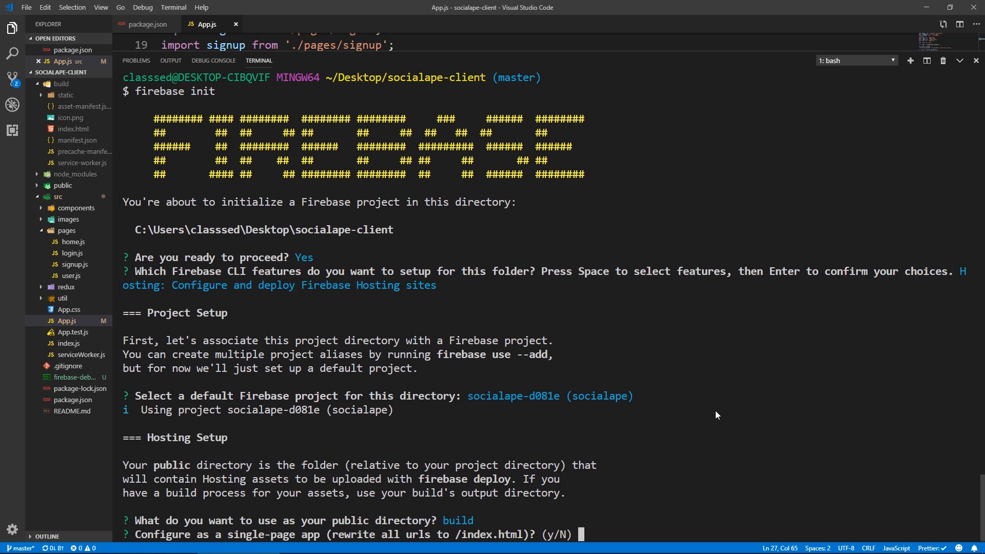
pyautogui.write('y')
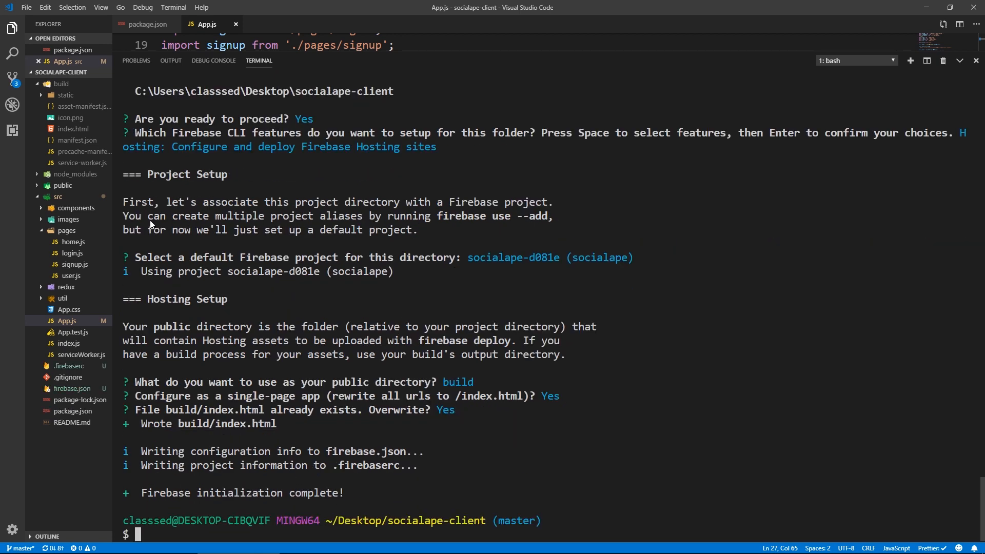
pyautogui.moveTo(686, 424)
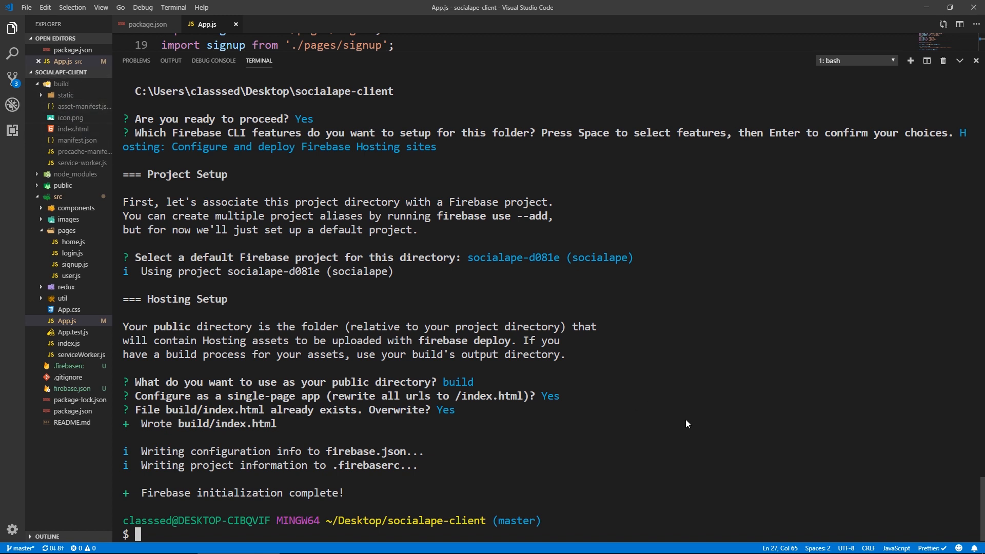
# Run 'firebase deploy' until it completes with the socialape-d081e.firebaseapp.com hosting URL
pyautogui.write('firebase')
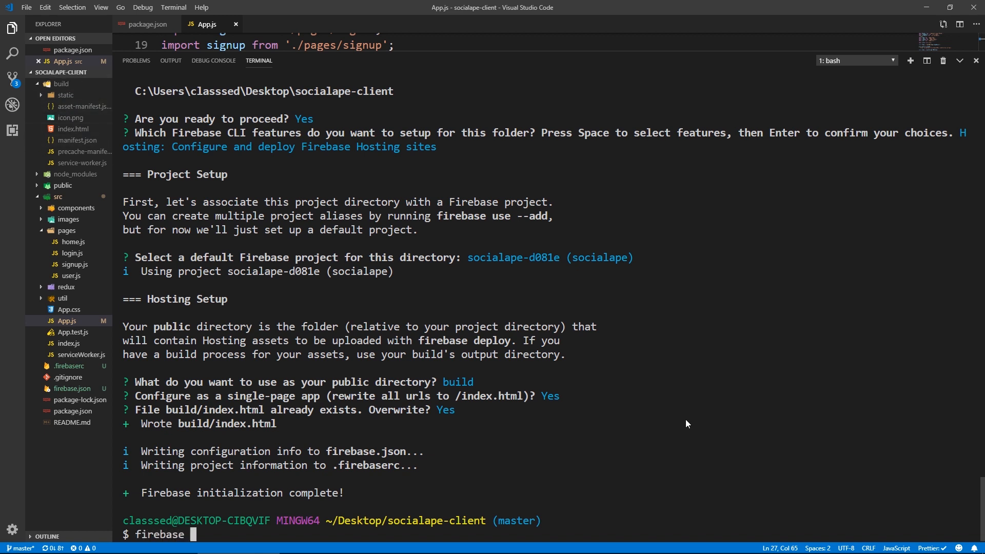
pyautogui.write('deploy')
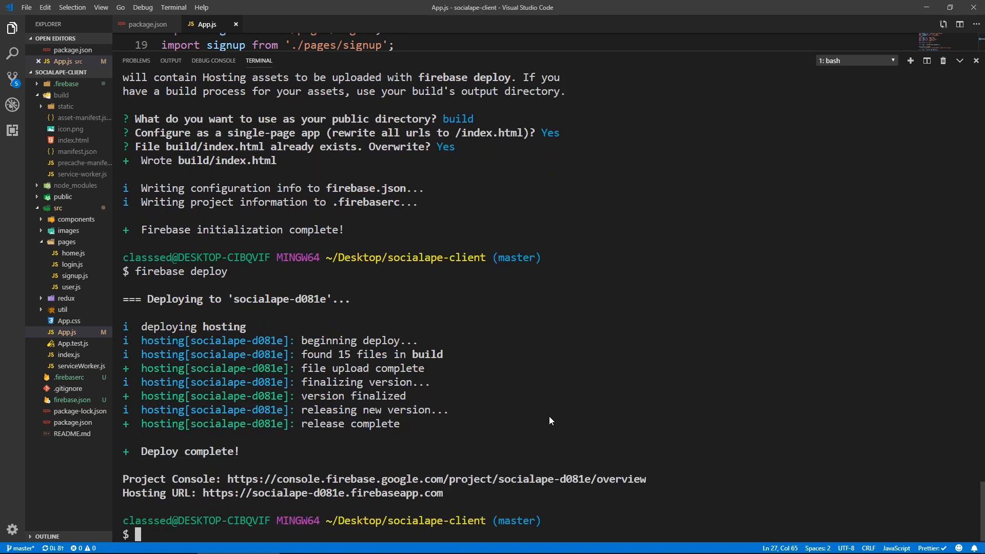
pyautogui.moveTo(162, 494)
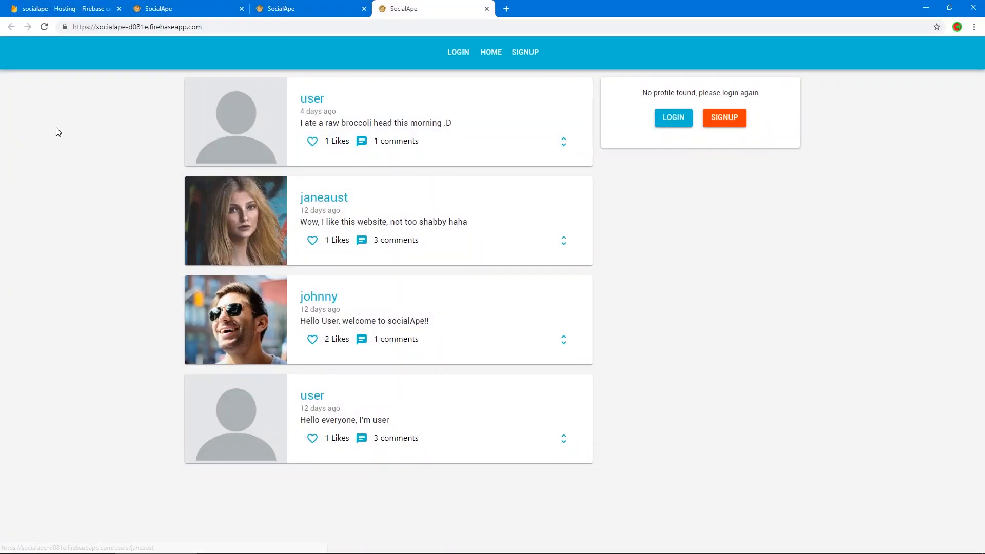
pyautogui.moveTo(58, 186)
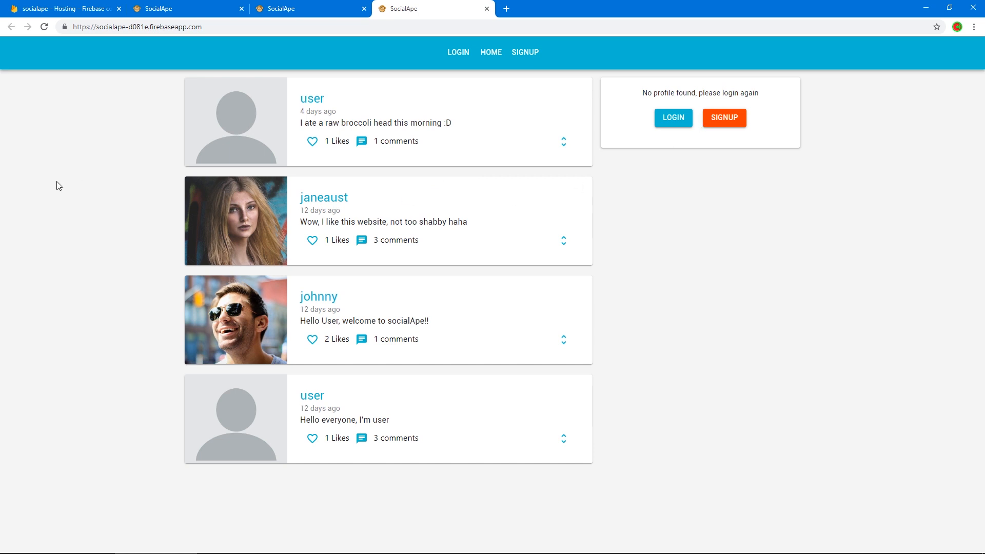
pyautogui.click(672, 118)
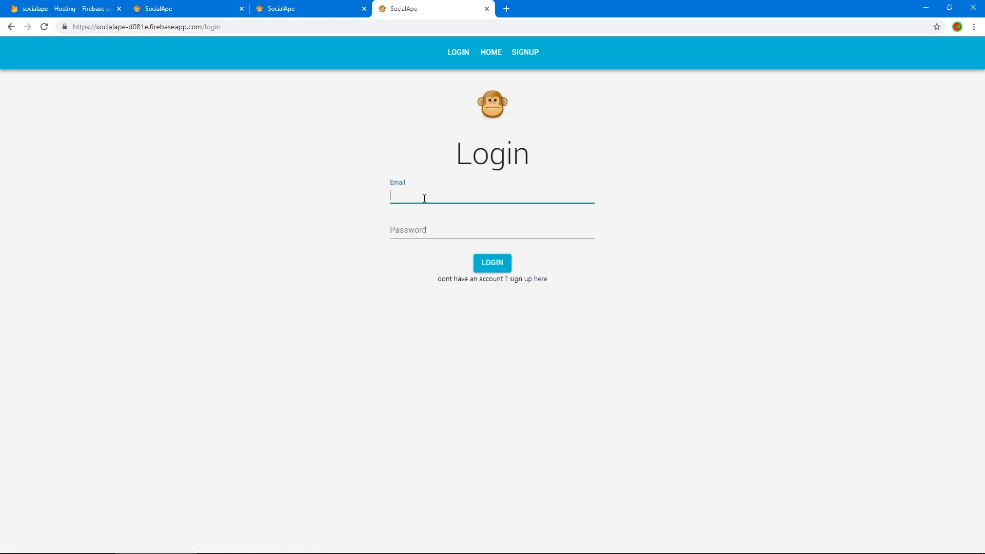
pyautogui.write('user@email.com')
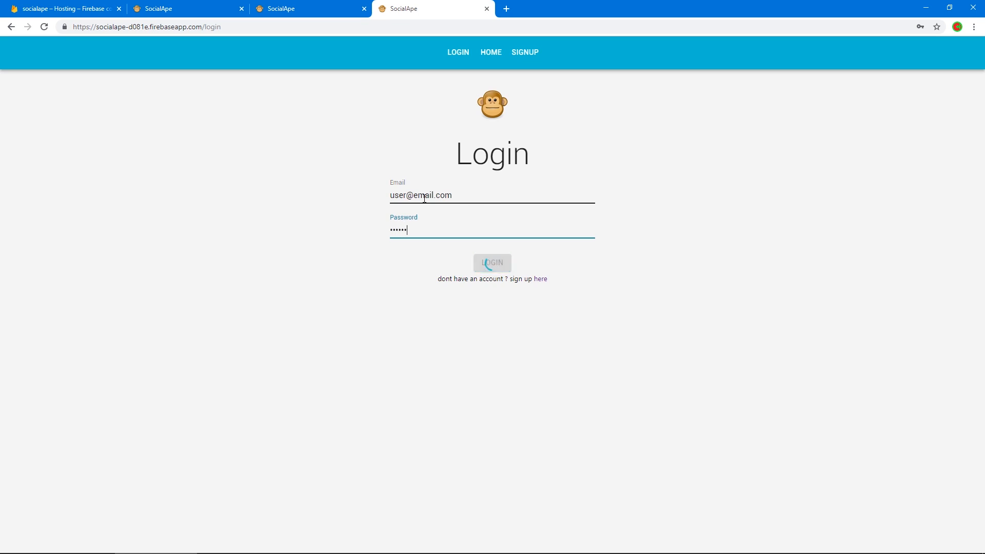
pyautogui.click(492, 262)
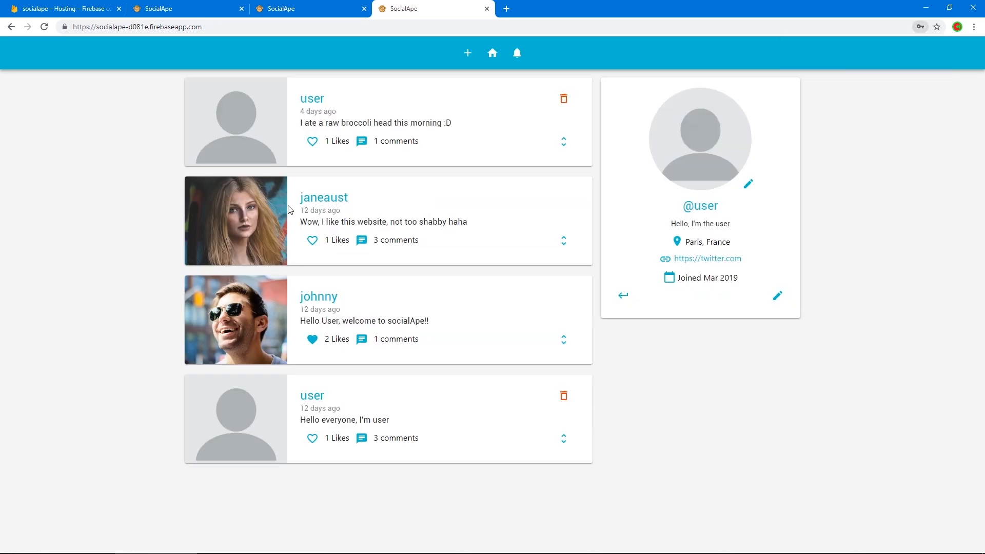
# Publish a new scream 'Hellooo from deployed app' that tops the feed
pyautogui.click(467, 52)
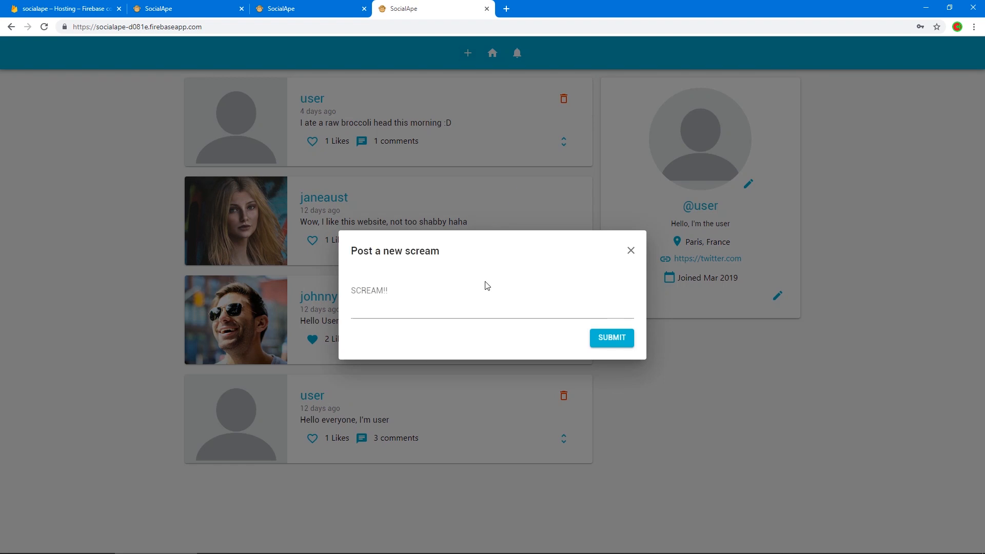
pyautogui.write('Hello')
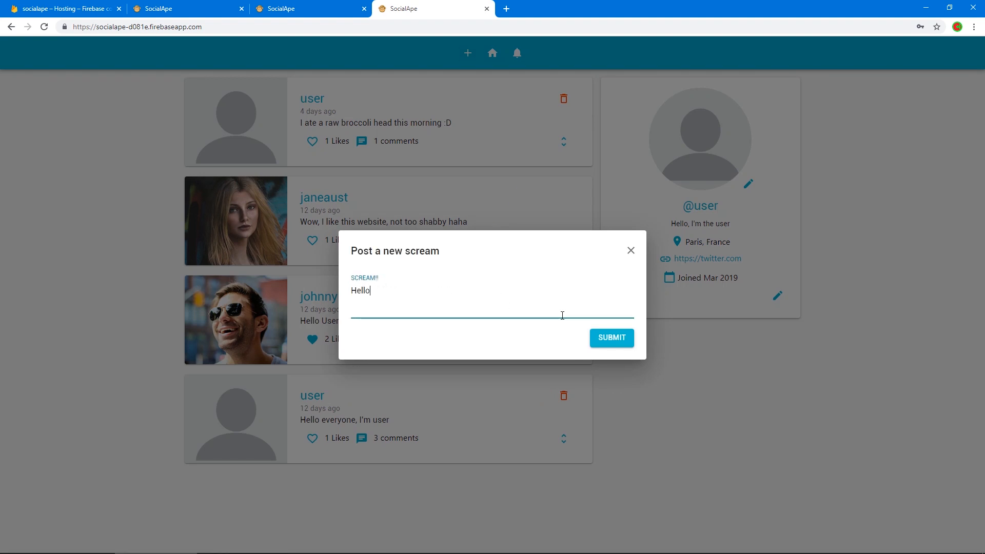
pyautogui.write('oo from')
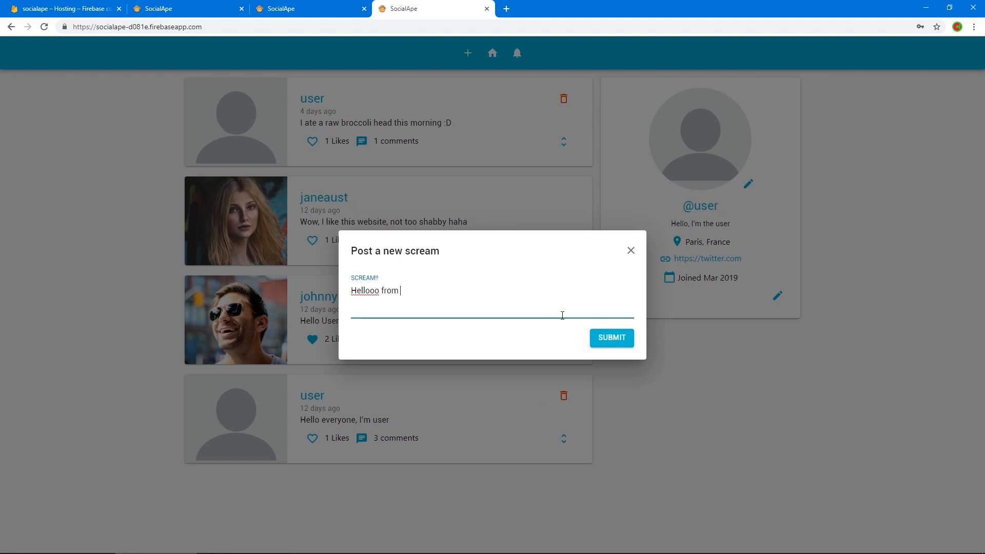
pyautogui.write('deployed a')
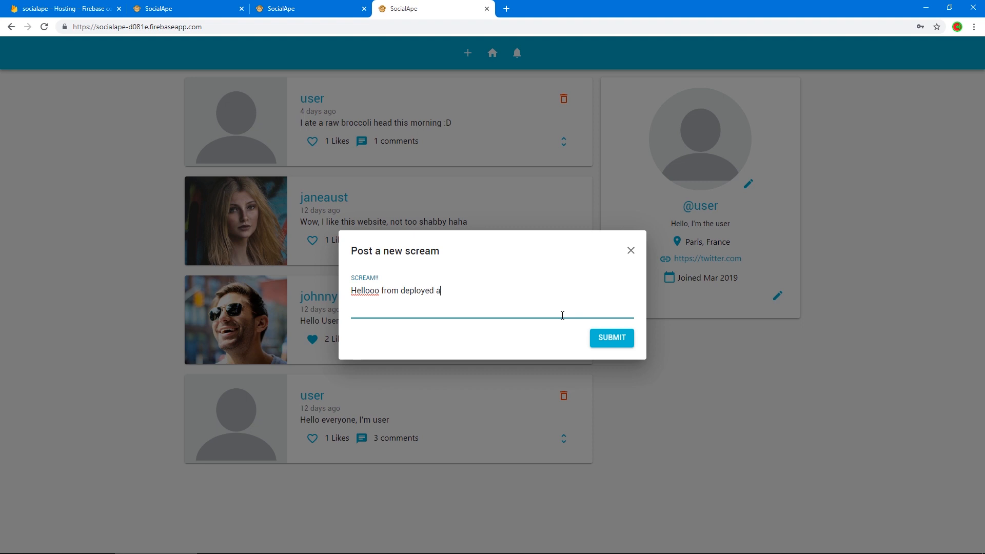
pyautogui.click(610, 337)
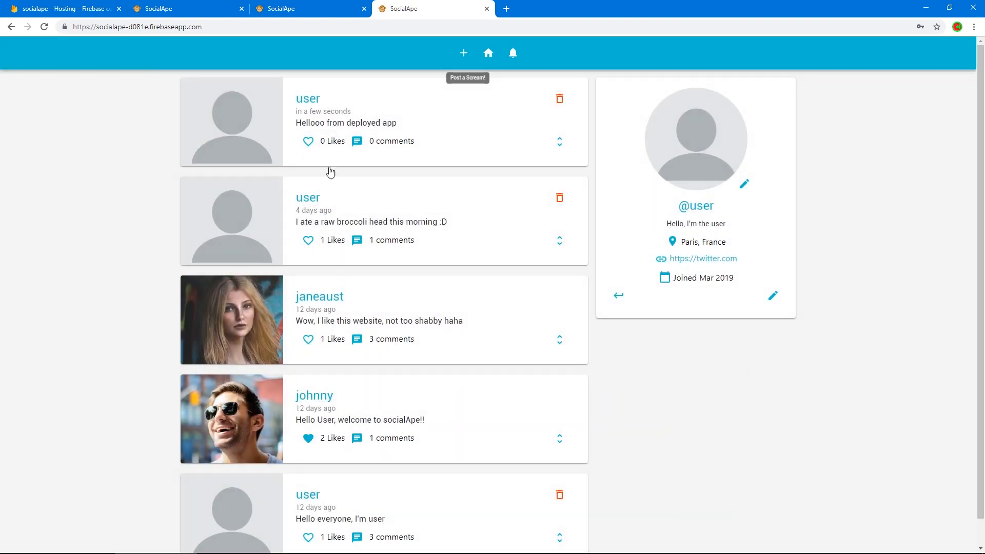
pyautogui.moveTo(785, 402)
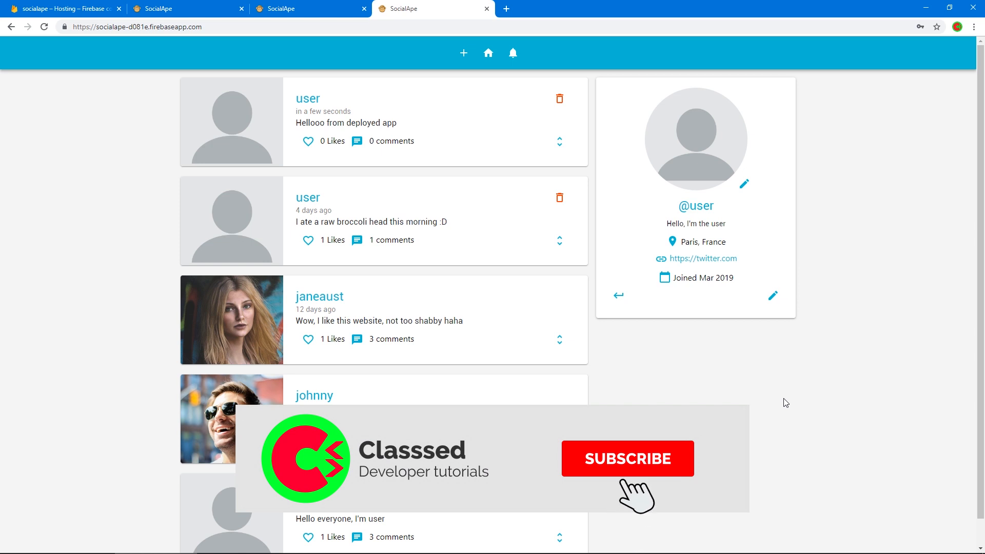
pyautogui.click(625, 457)
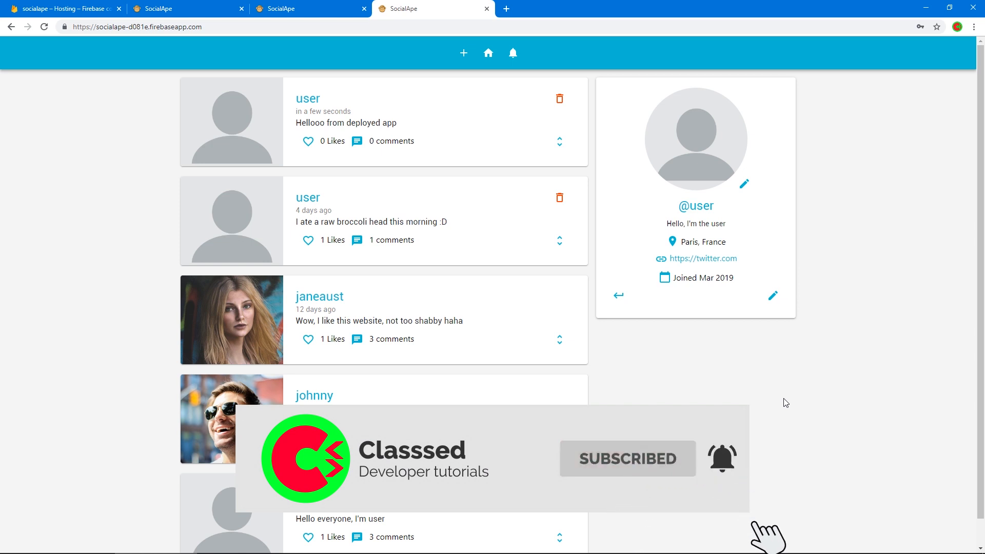